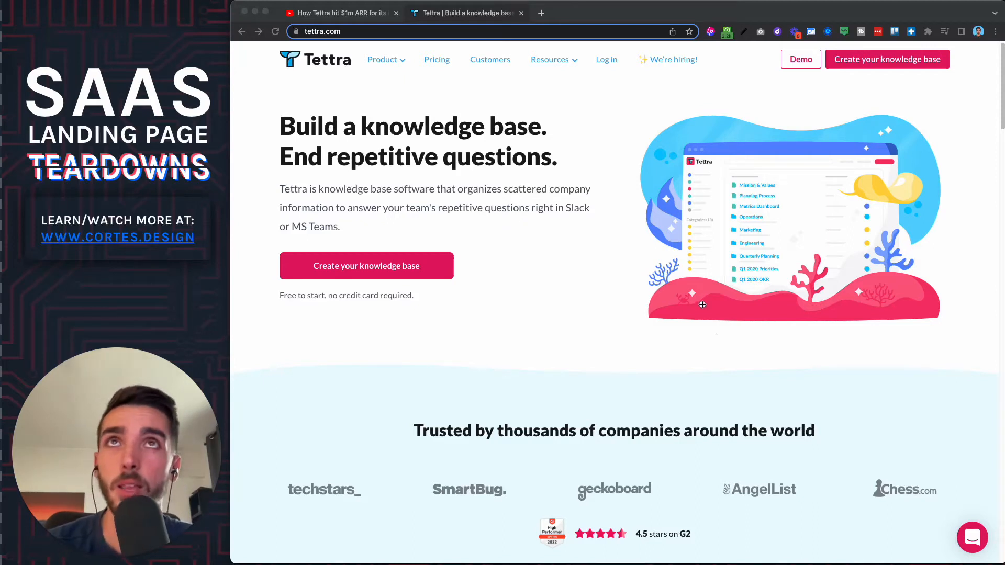
pyautogui.moveTo(622, 462)
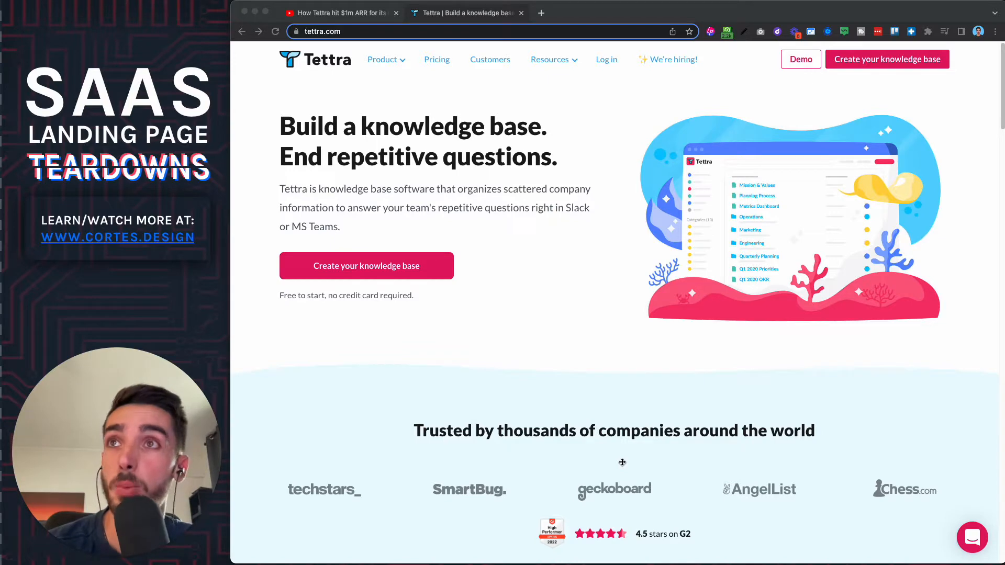
pyautogui.moveTo(465, 179)
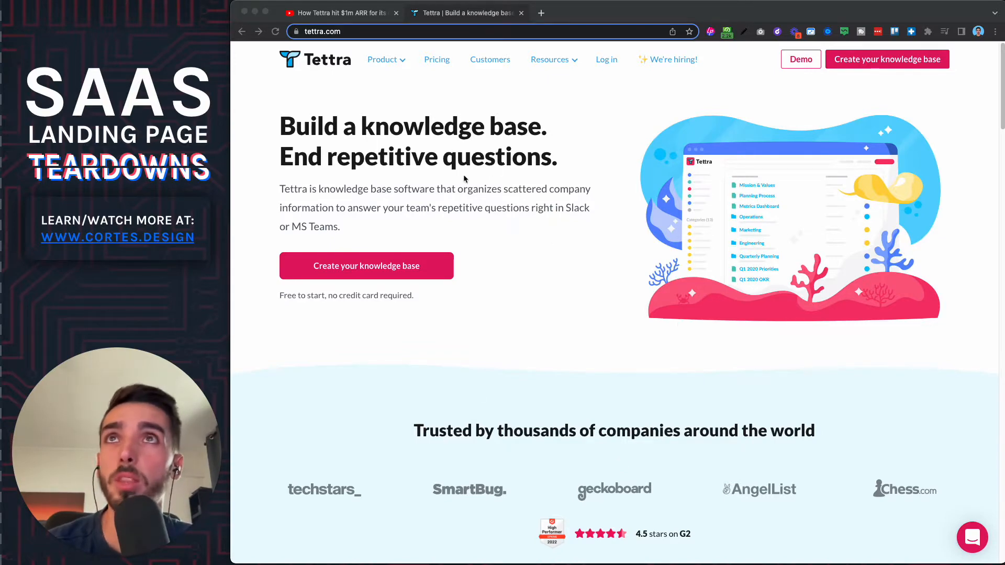
pyautogui.moveTo(532, 312)
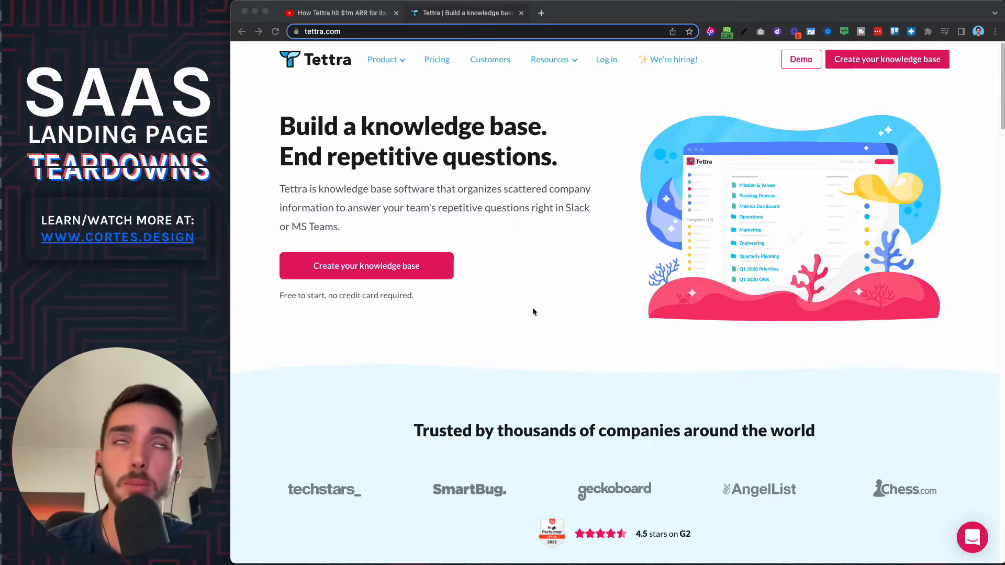
# - Glance at the Tettra interview video tab, then scroll past logos and testimonials to 'How Tettra is different'
pyautogui.click(339, 13)
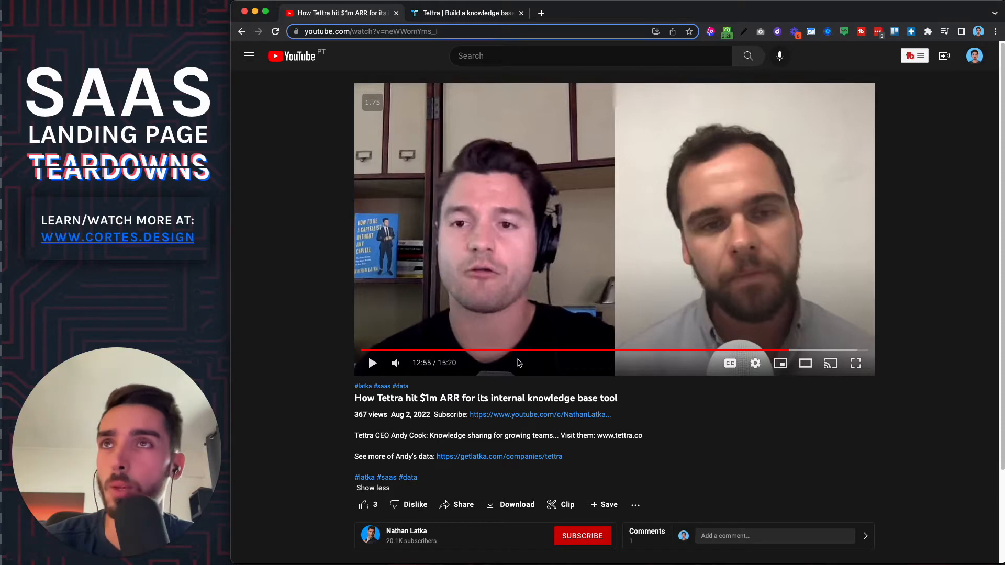
pyautogui.click(467, 12)
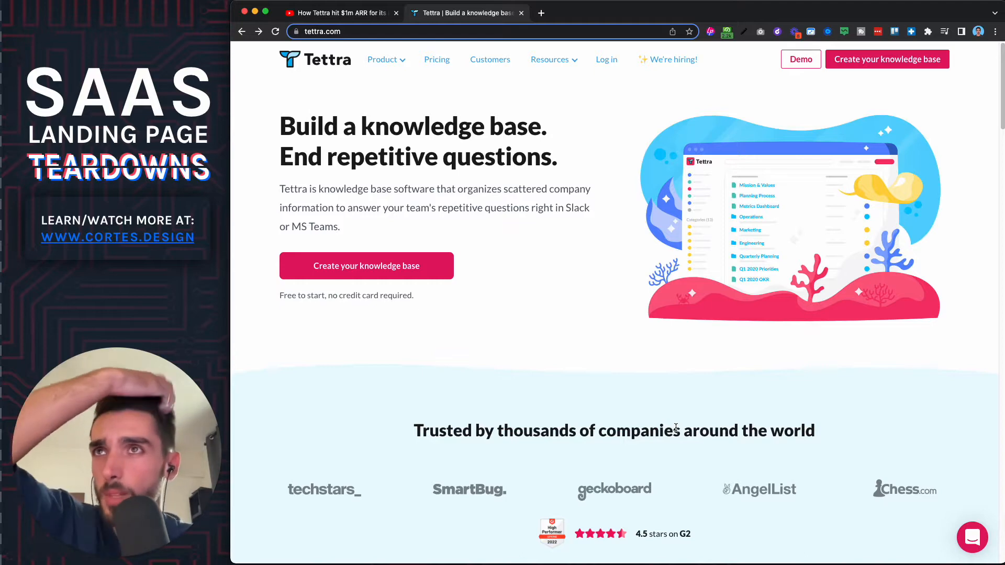
pyautogui.moveTo(274, 117)
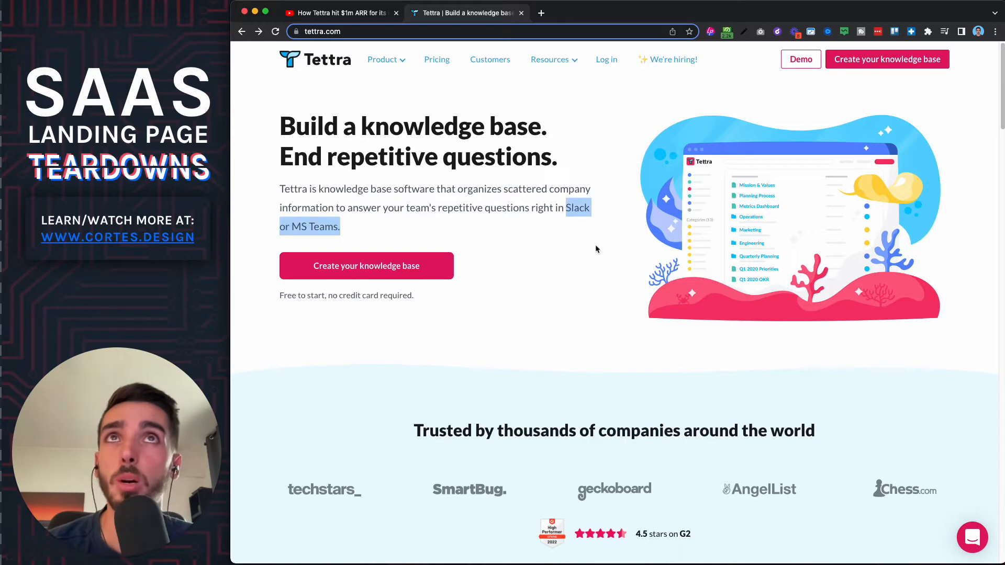
pyautogui.moveTo(481, 389)
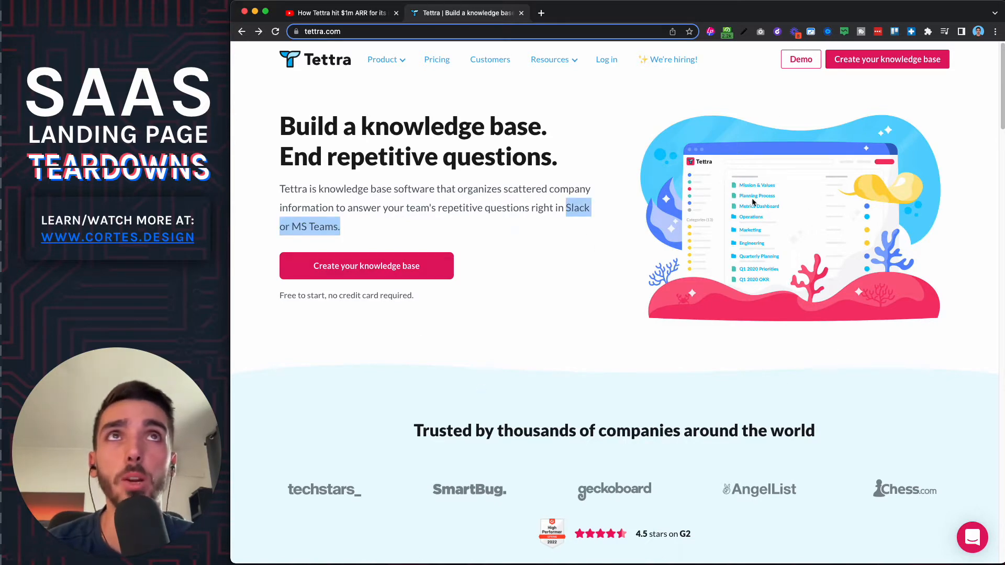
pyautogui.moveTo(701, 174)
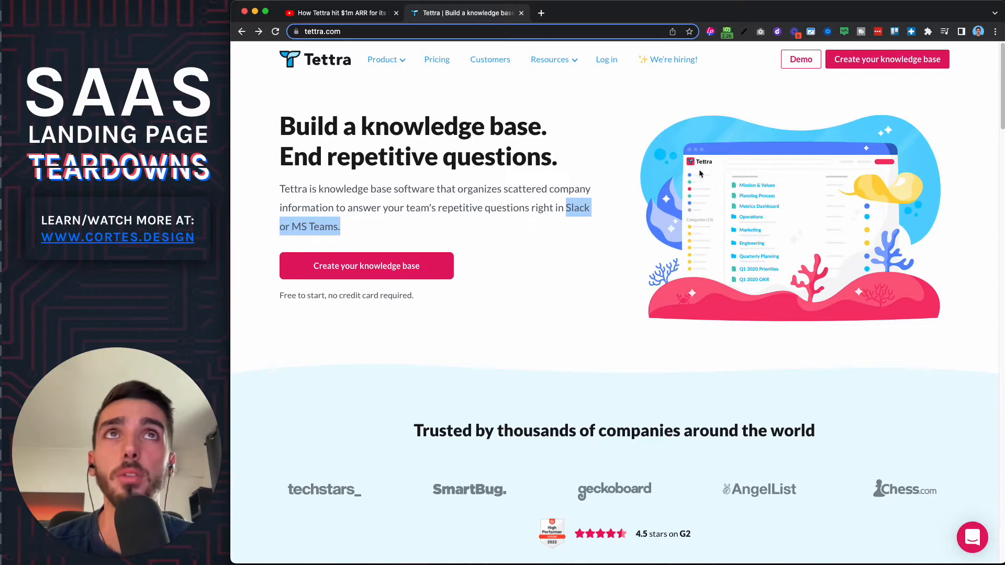
pyautogui.moveTo(732, 199)
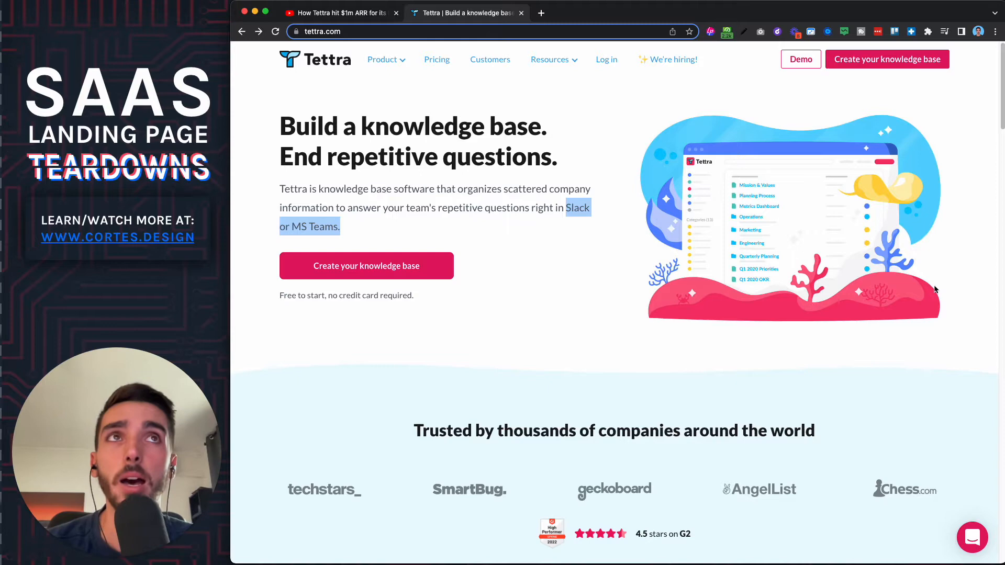
pyautogui.moveTo(834, 357)
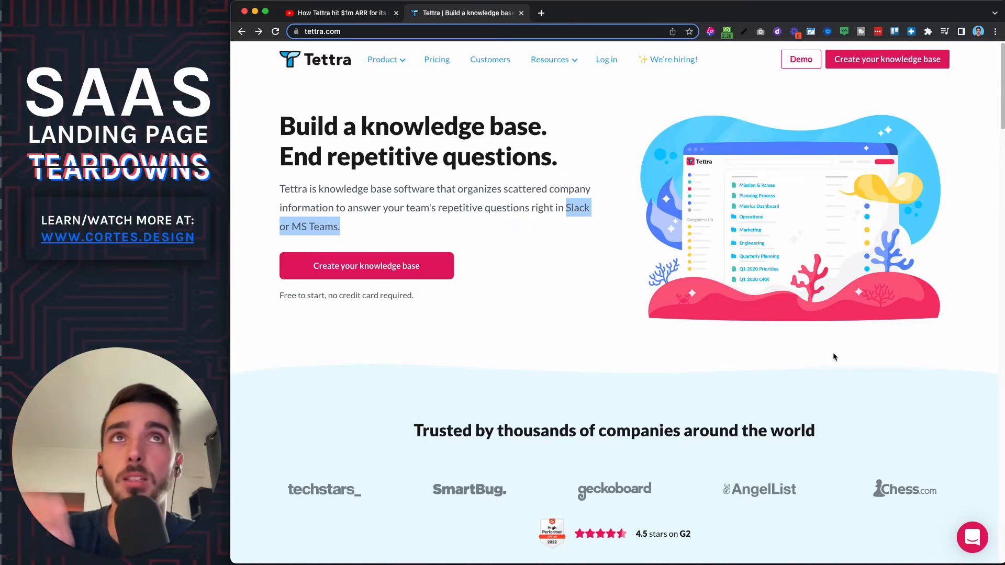
pyautogui.moveTo(778, 241)
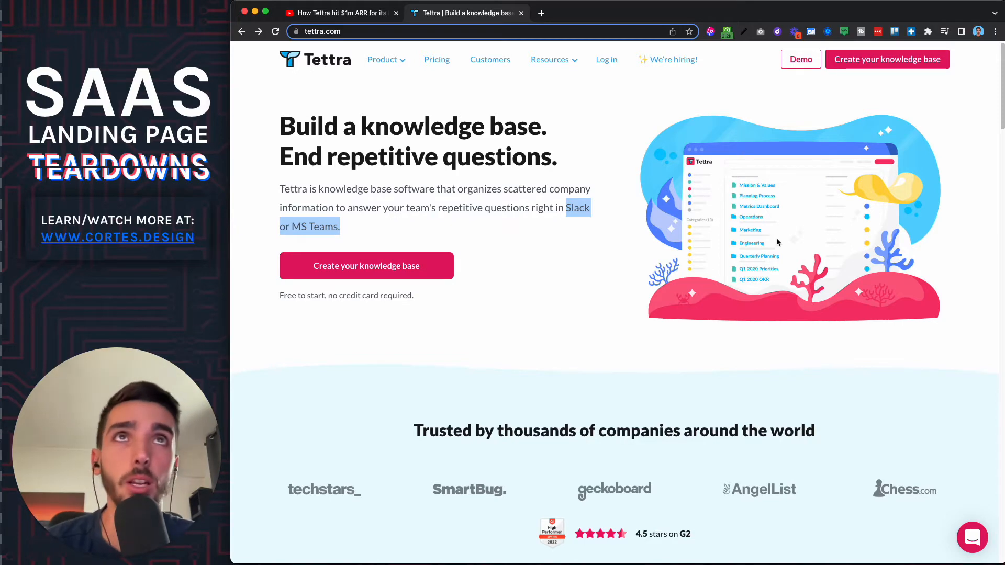
pyautogui.moveTo(924, 207)
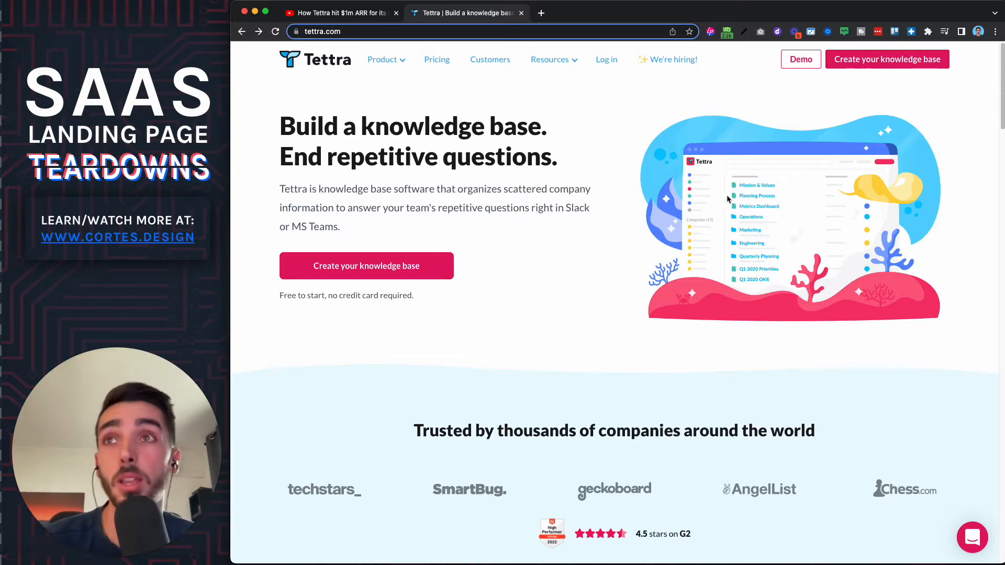
pyautogui.scroll(-3)
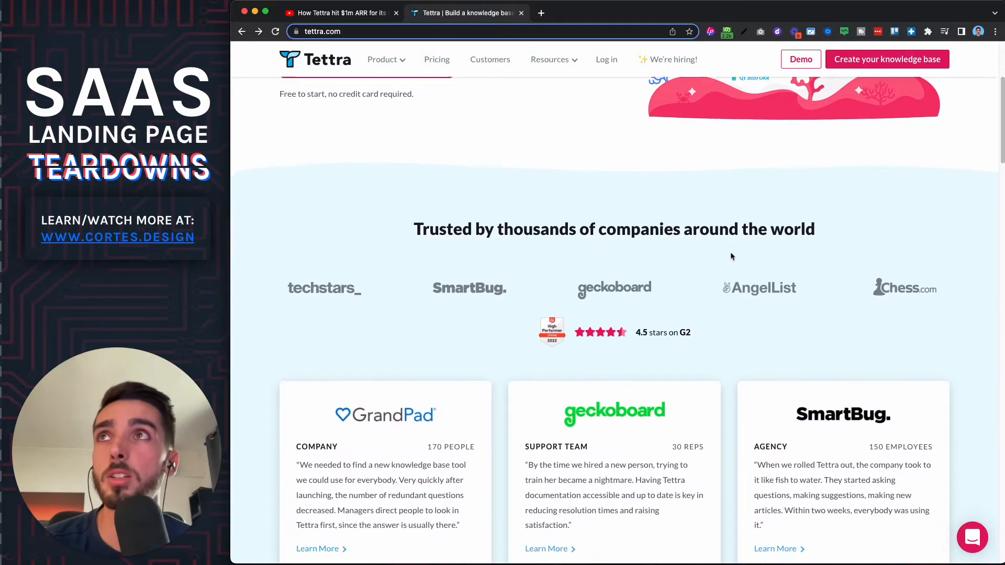
pyautogui.scroll(-3)
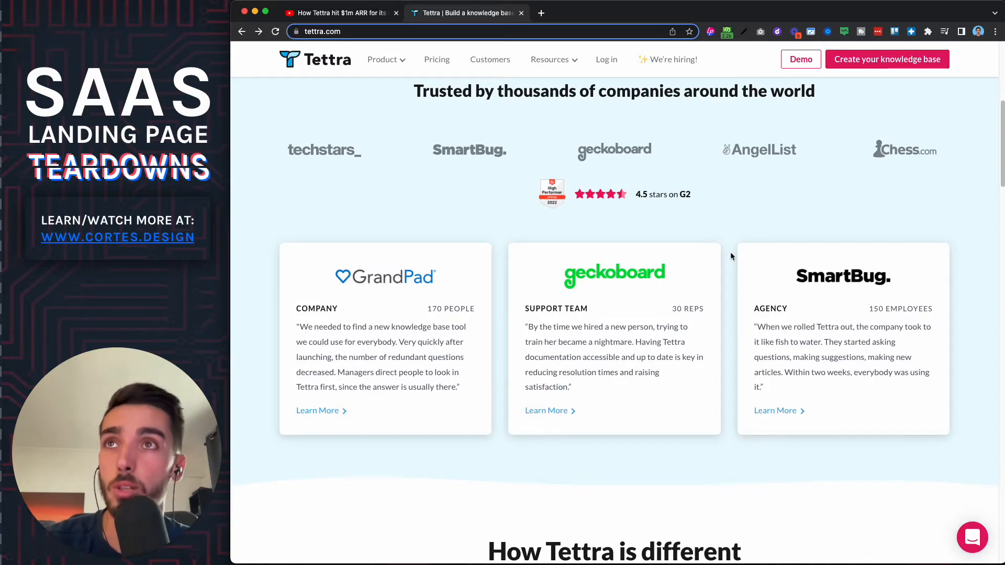
pyautogui.scroll(-3)
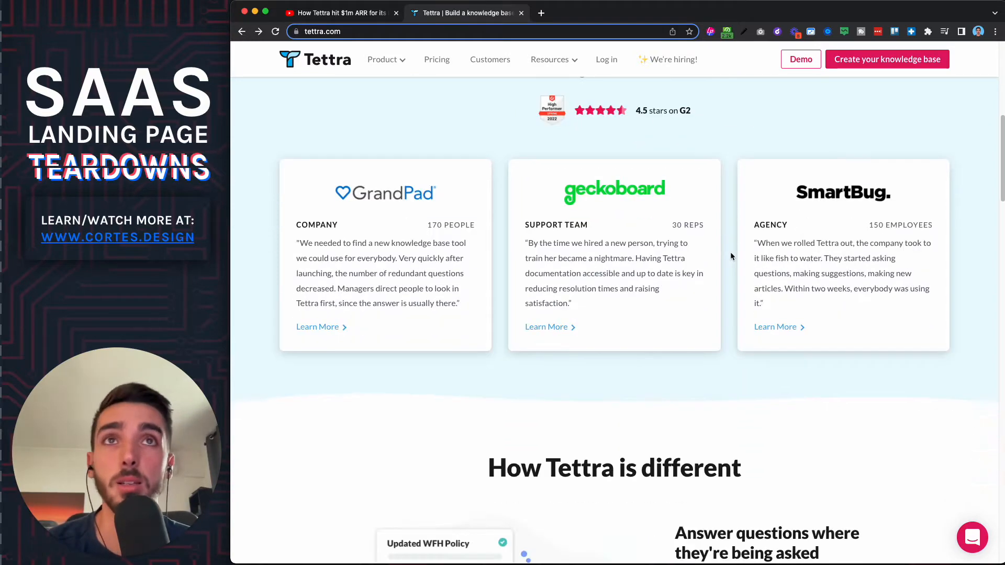
pyautogui.scroll(-3)
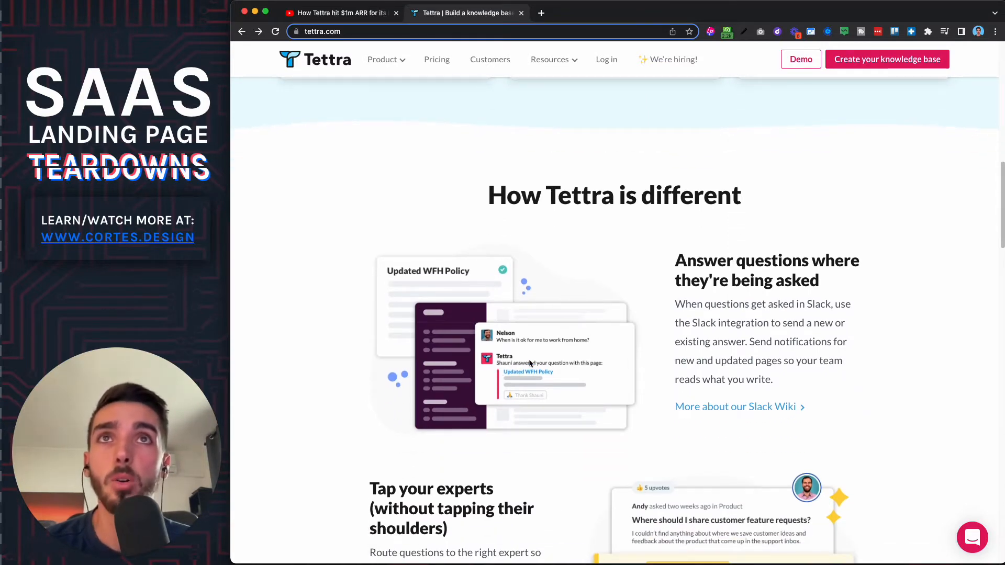
pyautogui.moveTo(513, 330)
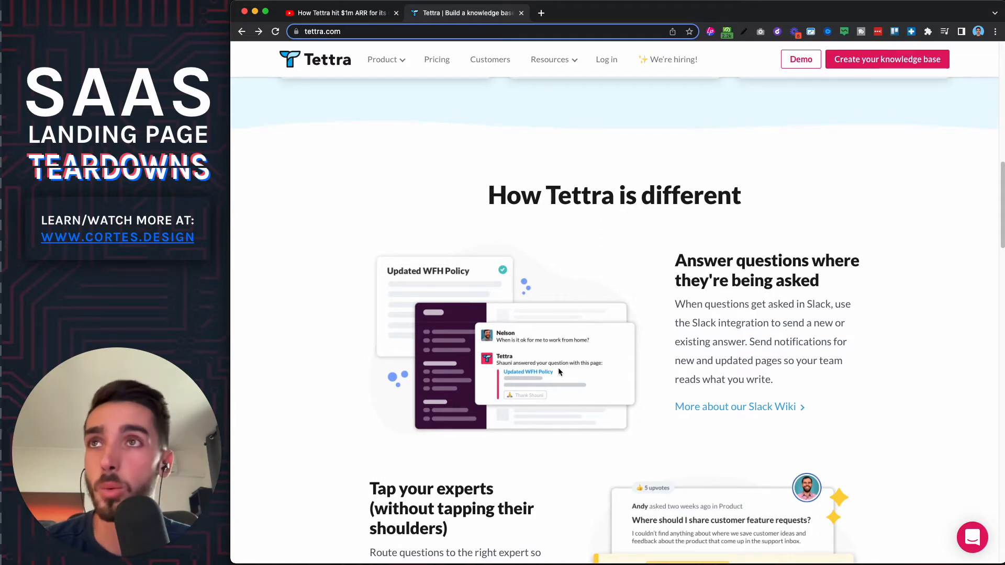
# - Scroll down to the 'Tap your experts' feature with 'Content your team can trust' below it
pyautogui.scroll(-3)
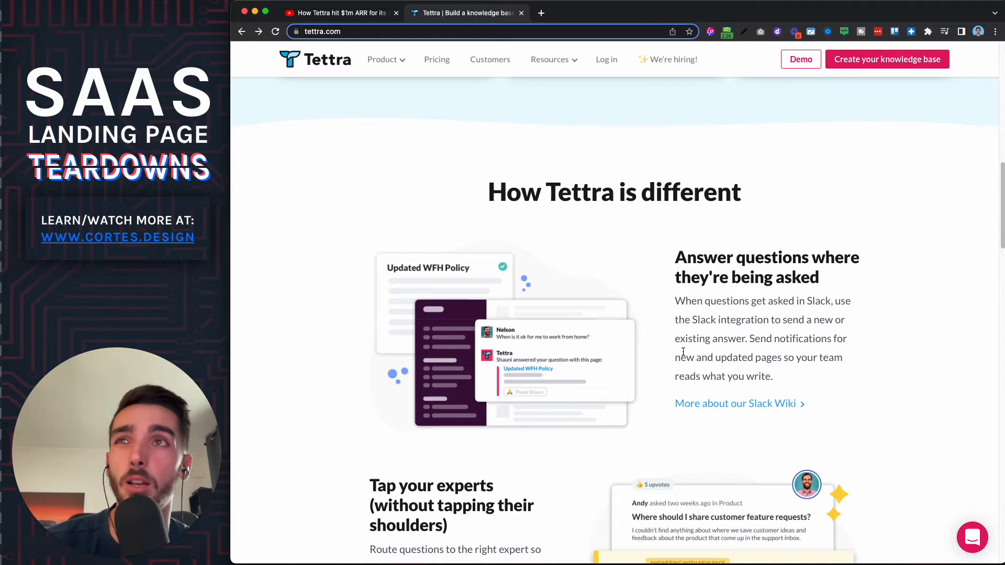
pyautogui.scroll(-3)
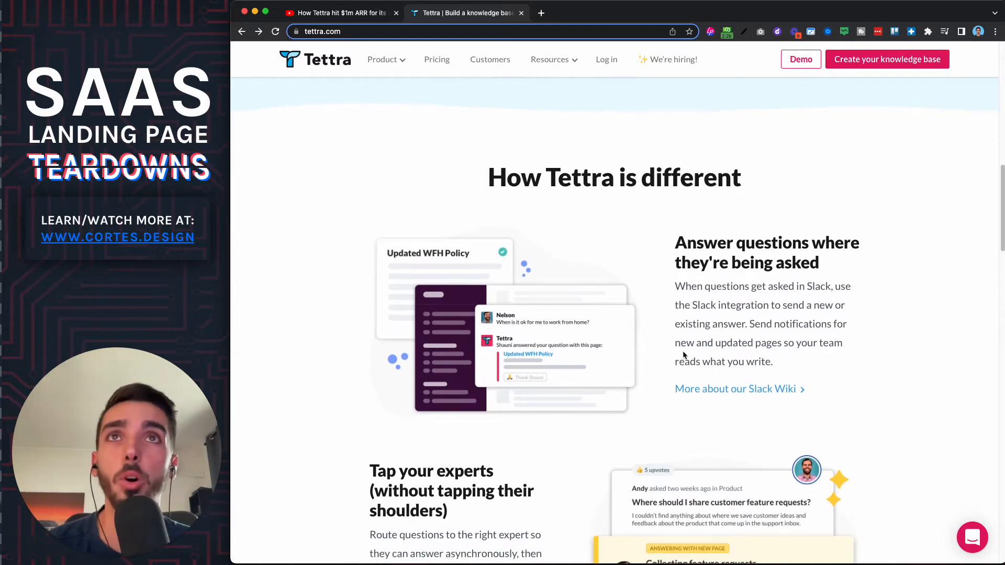
pyautogui.scroll(-3)
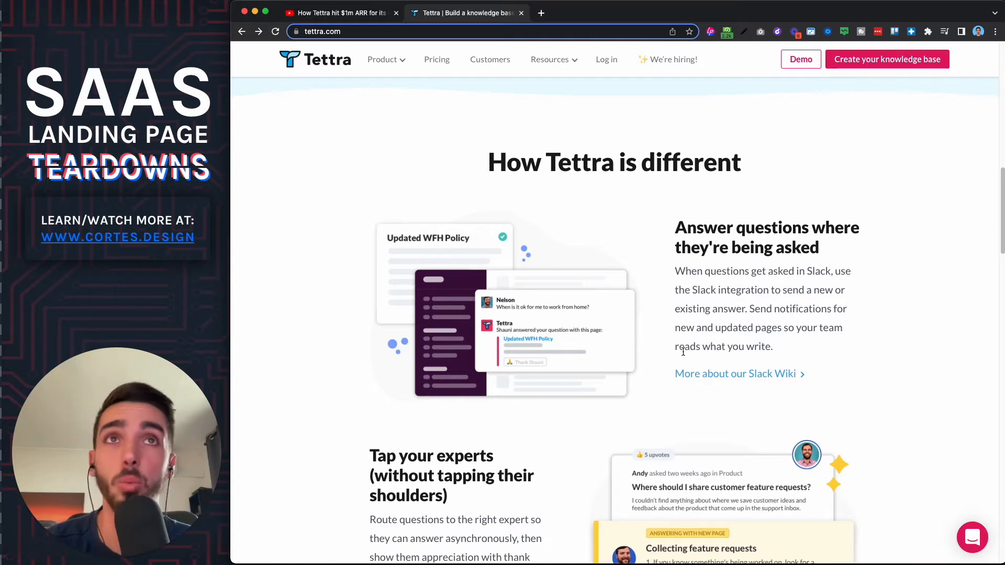
pyautogui.scroll(-3)
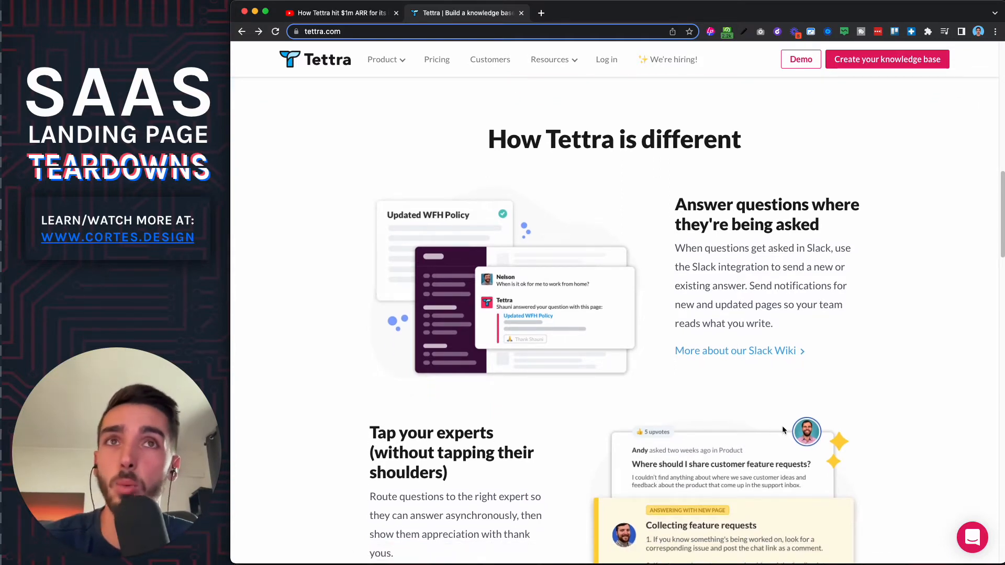
pyautogui.scroll(-3)
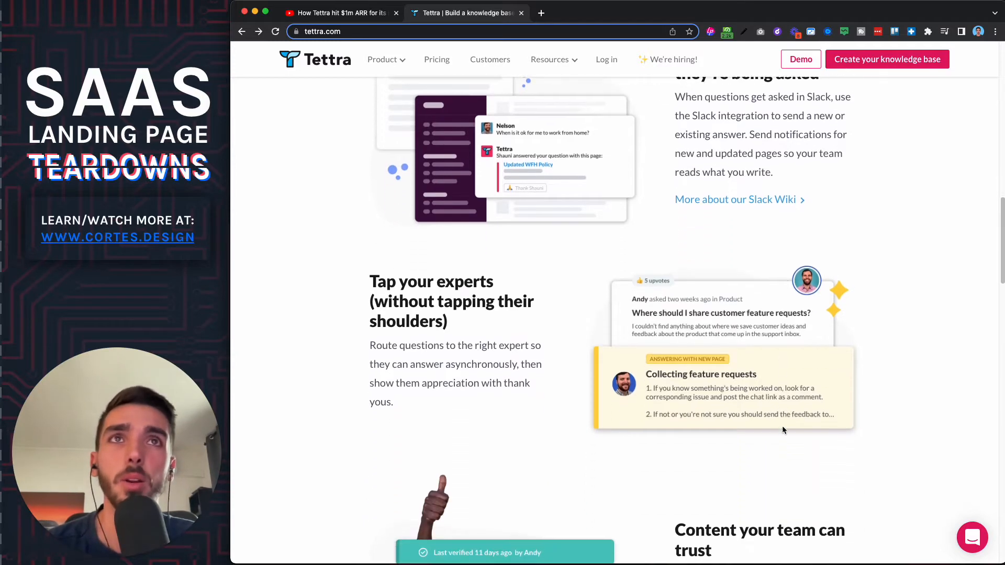
# - Scroll past 'Content your team can trust' to the 'Create your knowledge base in no time' section
pyautogui.scroll(-3)
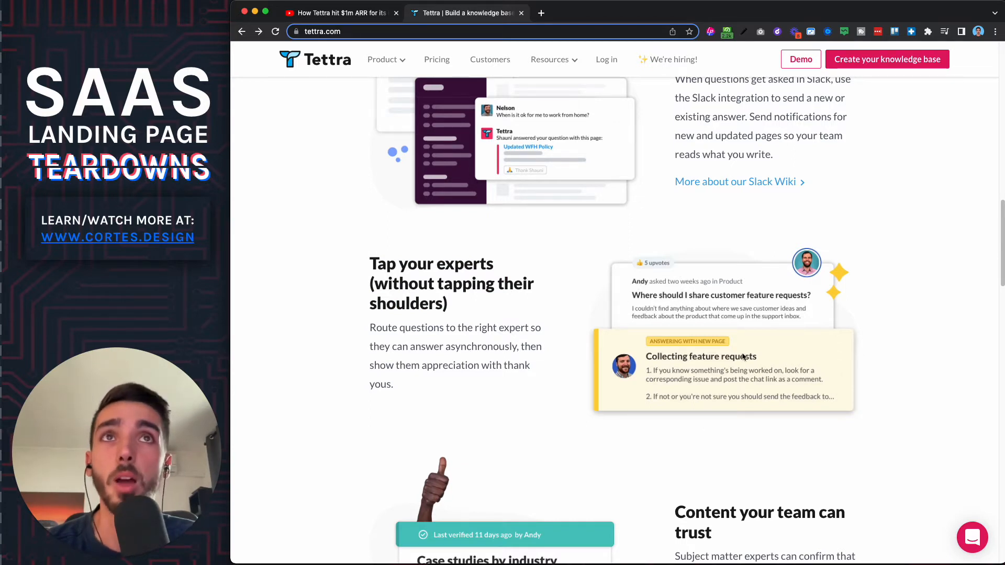
pyautogui.moveTo(730, 365)
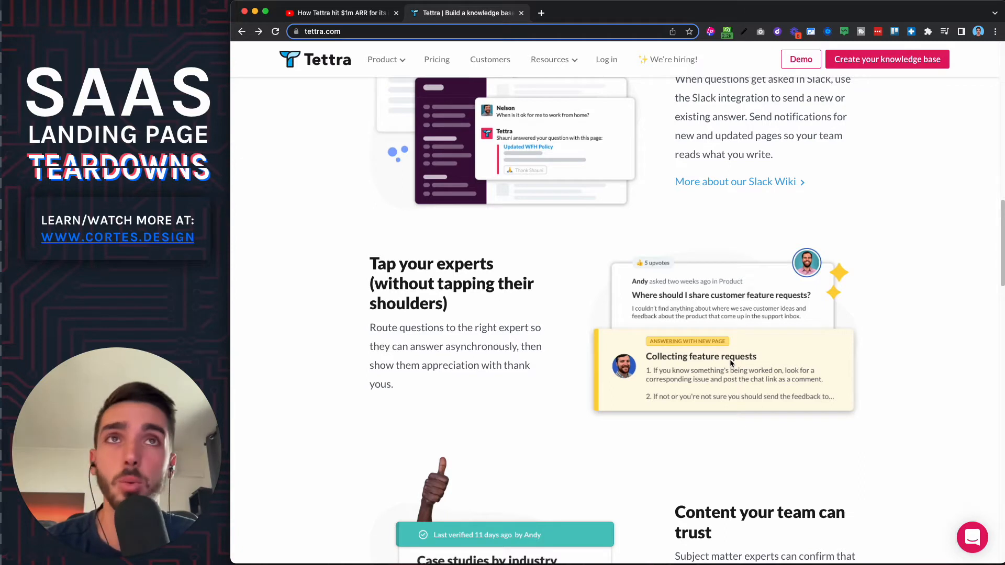
pyautogui.scroll(-3)
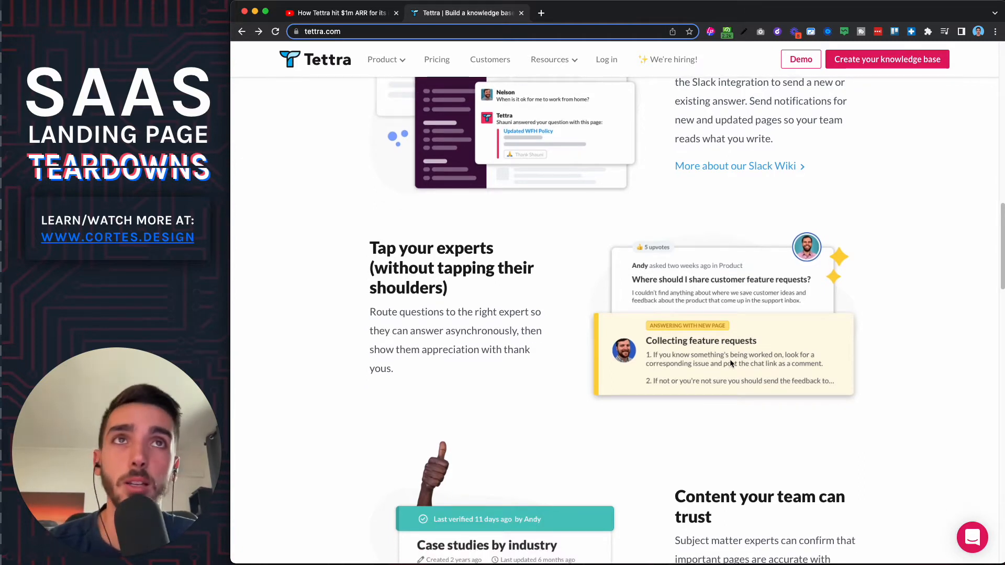
pyautogui.moveTo(700, 235)
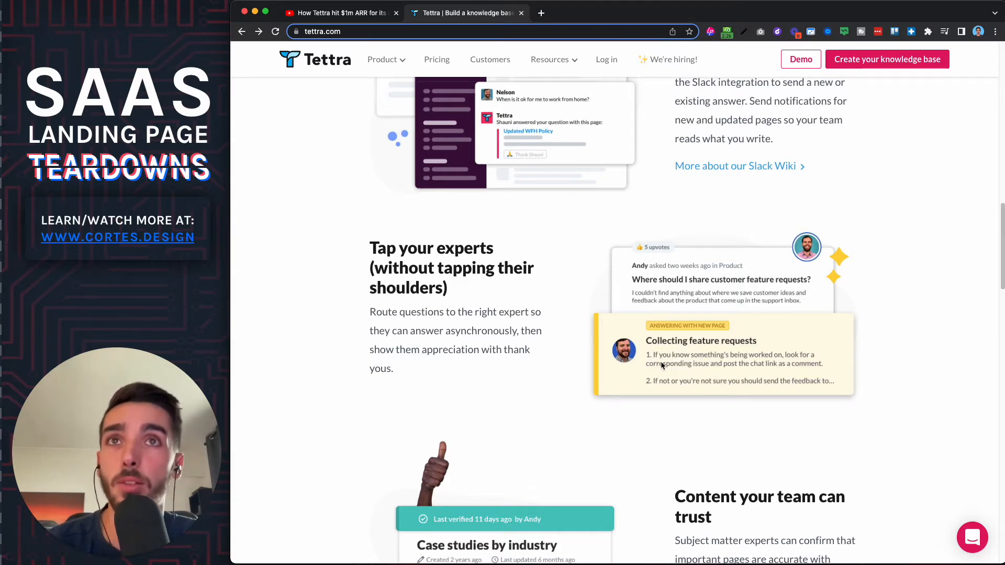
pyautogui.scroll(-3)
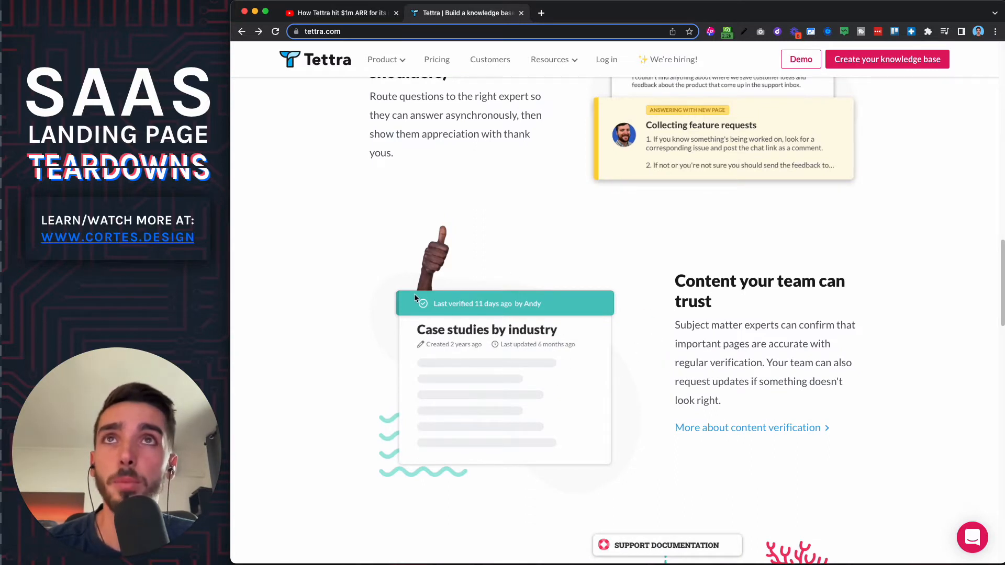
pyautogui.scroll(-3)
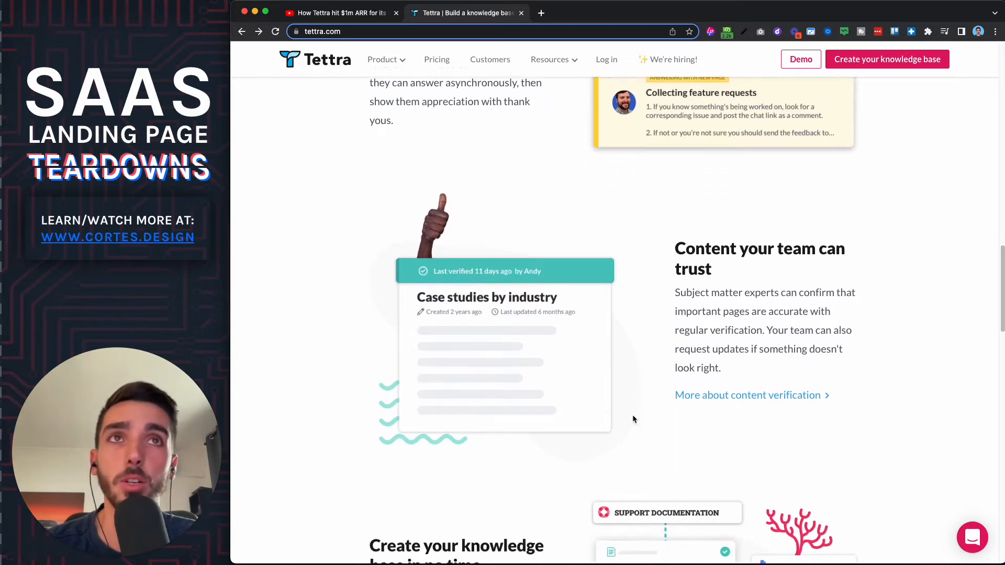
pyautogui.scroll(-3)
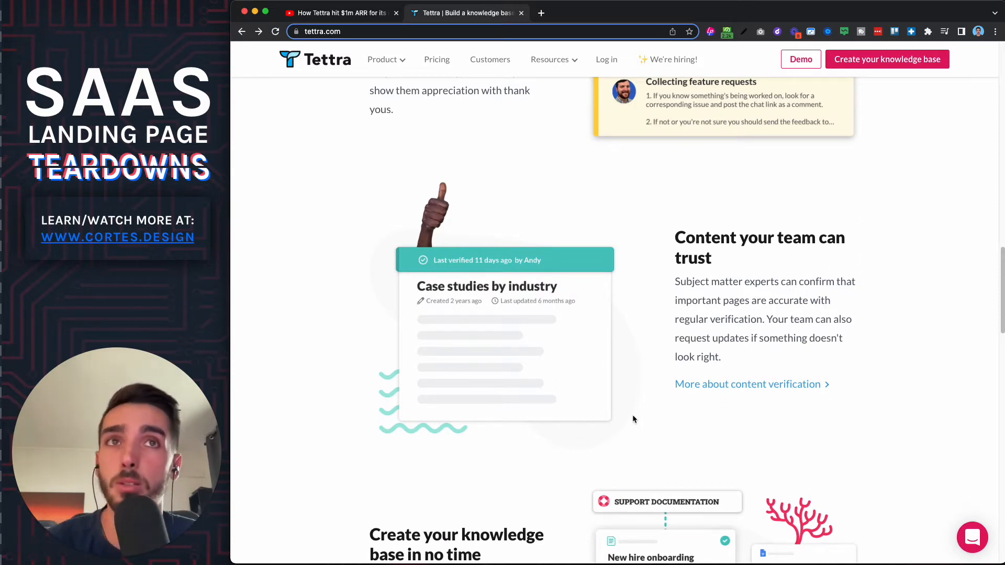
pyautogui.scroll(-3)
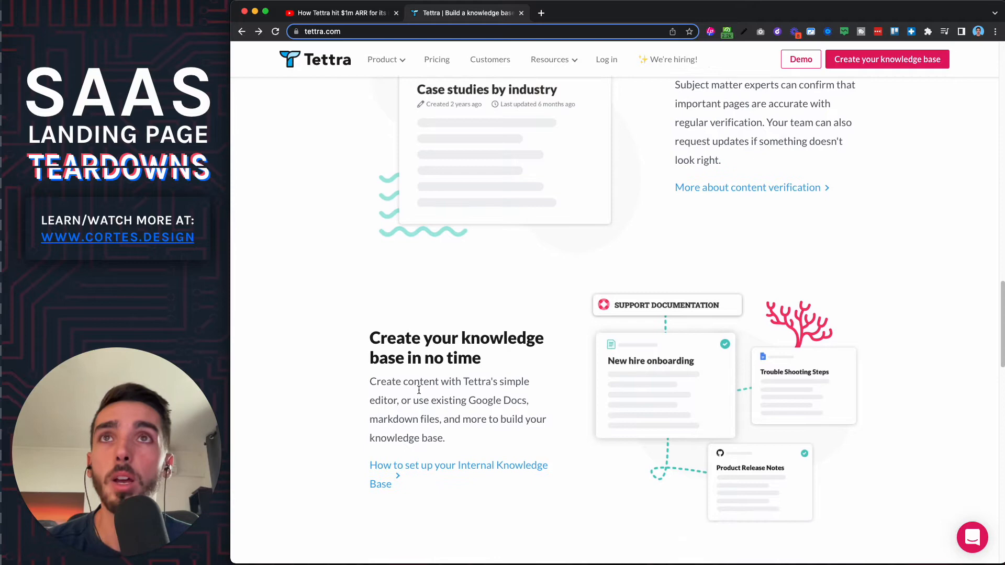
pyautogui.moveTo(428, 396)
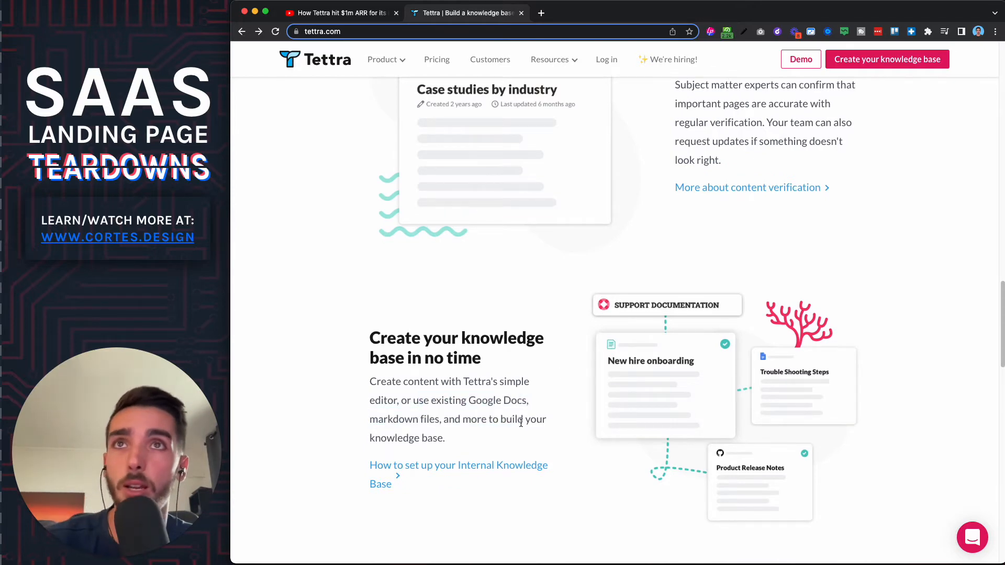
# - Scroll through the team-types cards and 'Dive deep on knowledge management' articles, then back to the hero
pyautogui.scroll(-3)
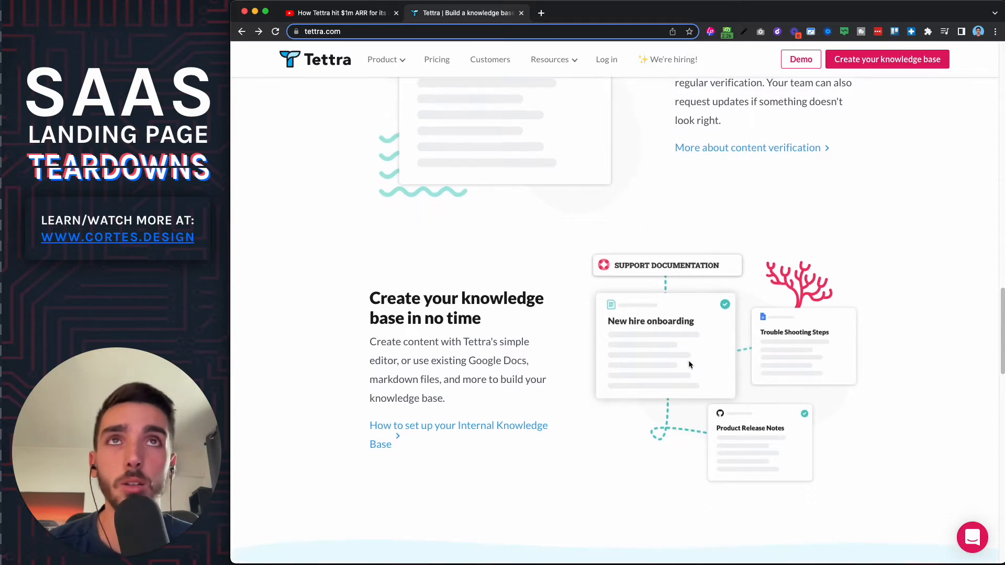
pyautogui.moveTo(667, 298)
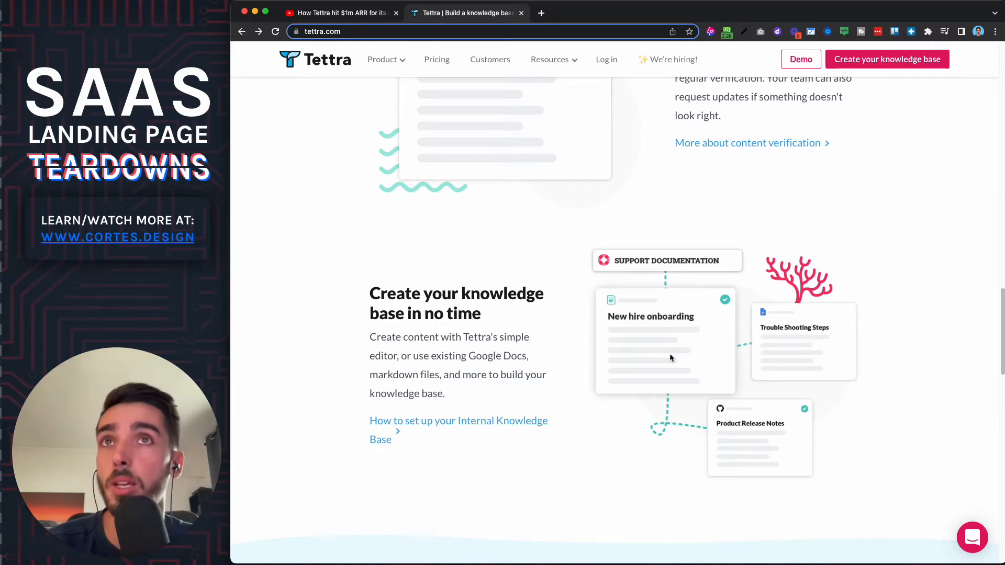
pyautogui.scroll(-3)
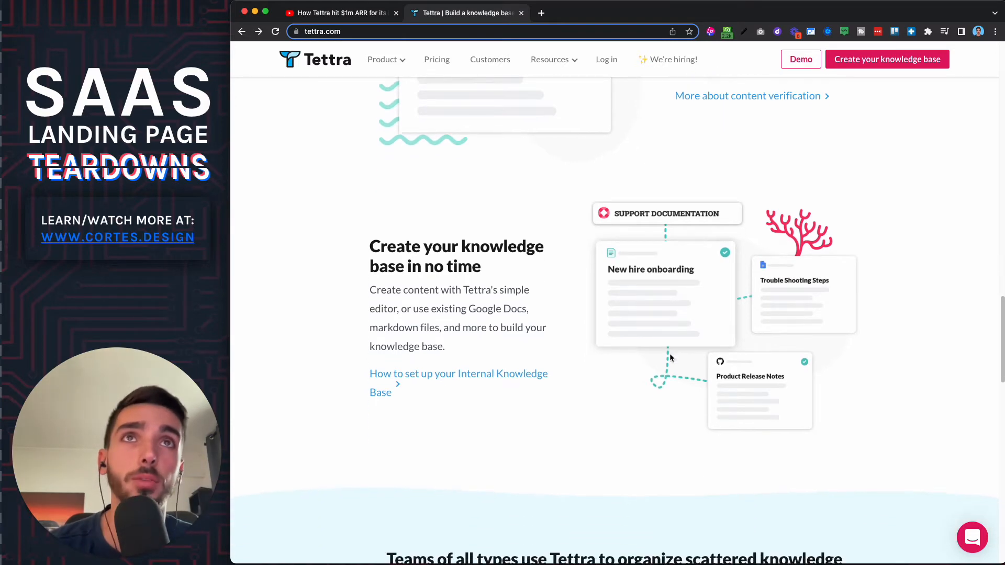
pyautogui.scroll(-3)
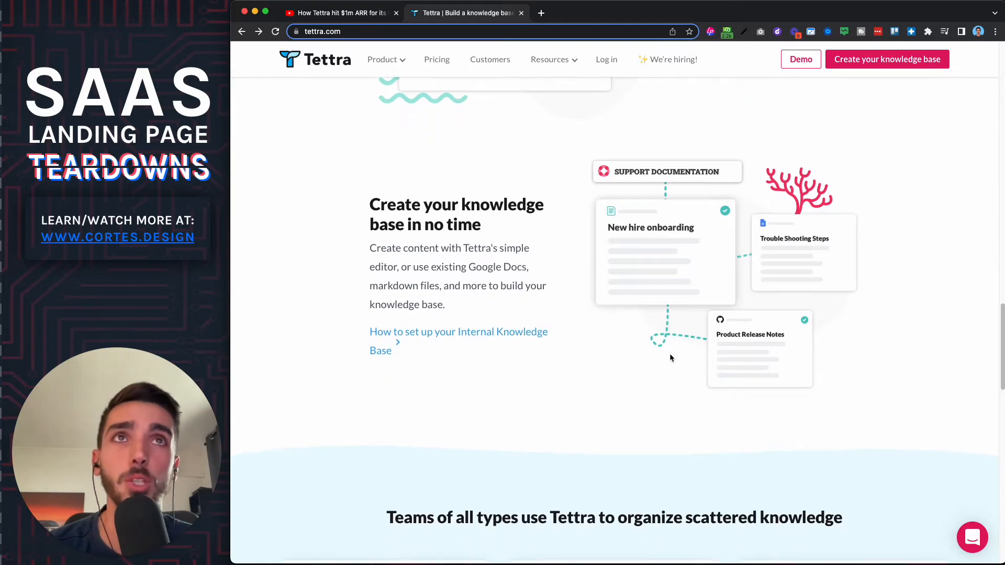
pyautogui.scroll(-3)
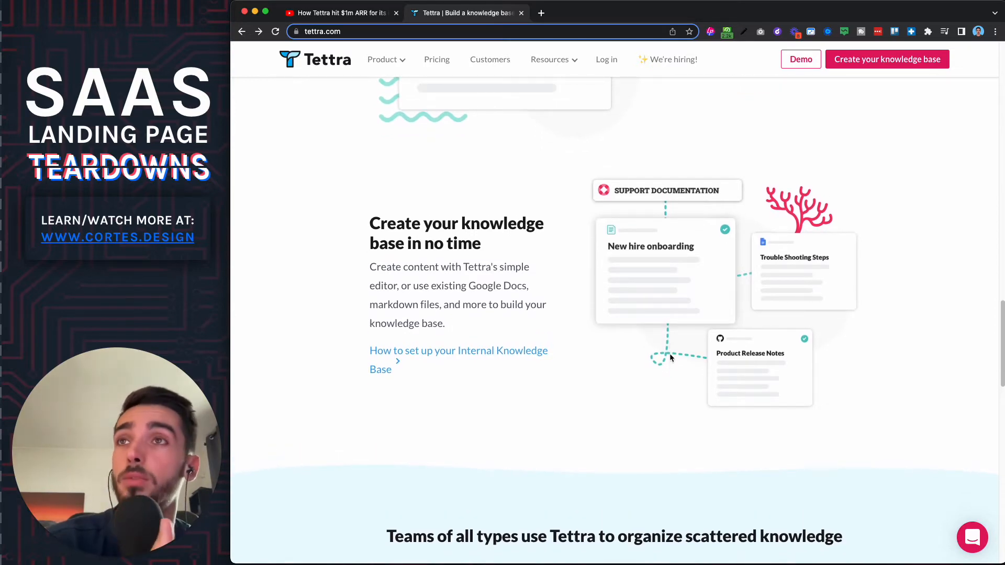
pyautogui.scroll(-3)
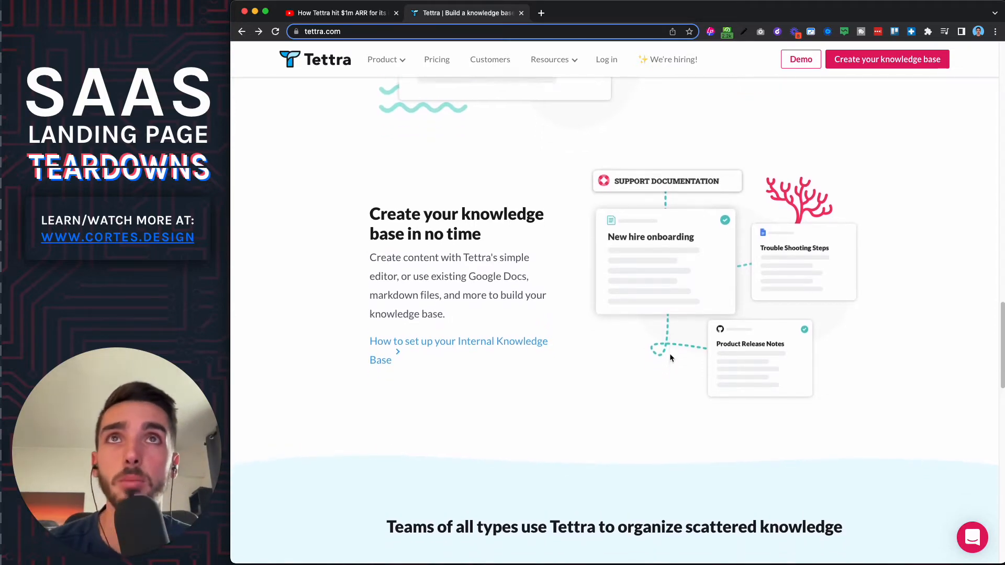
pyautogui.scroll(-3)
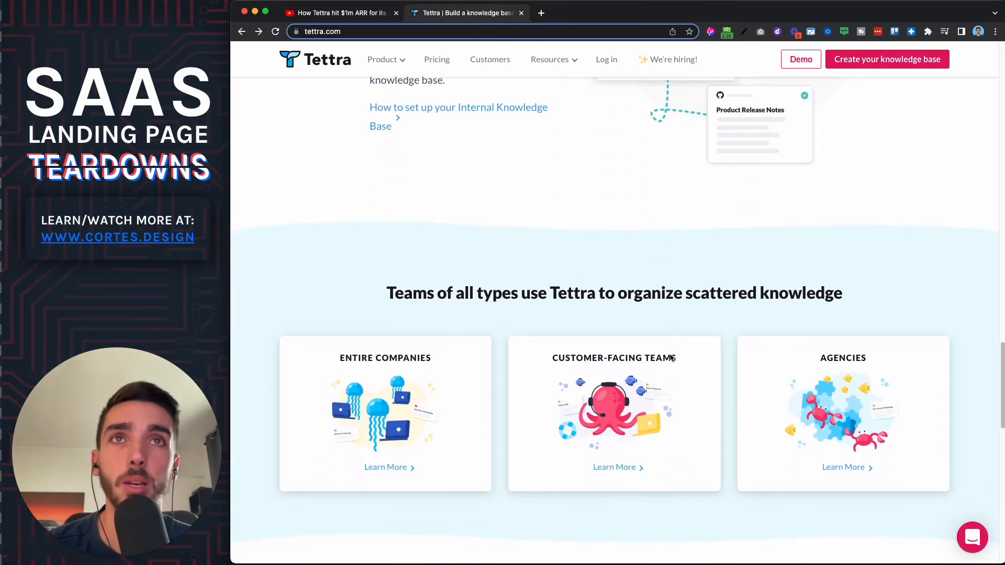
pyautogui.scroll(-3)
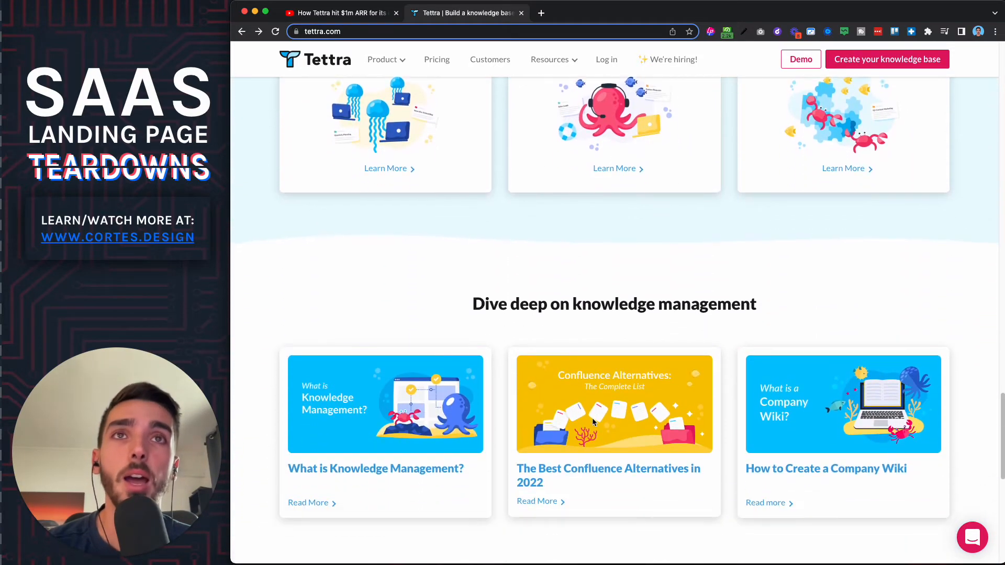
pyautogui.scroll(3)
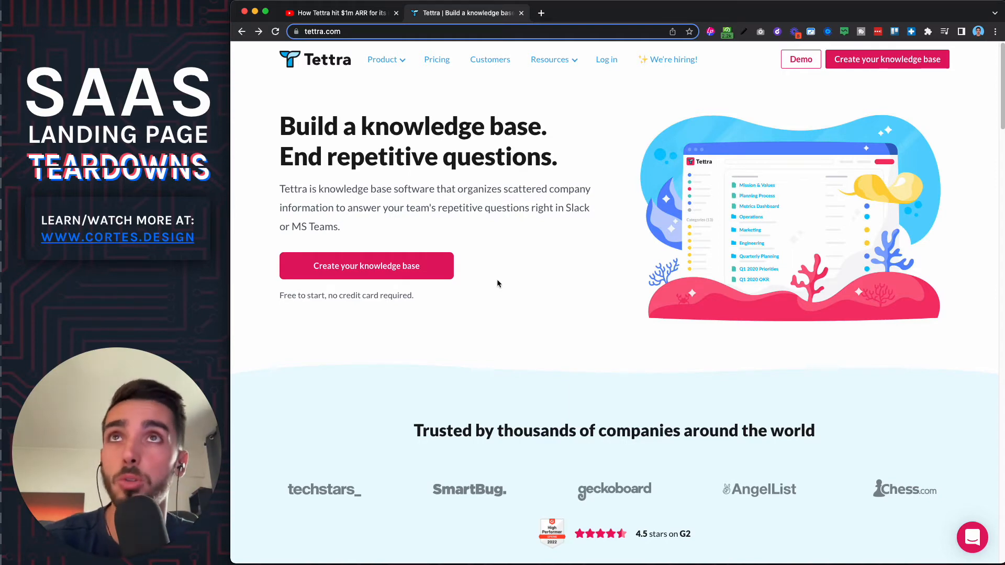
pyautogui.moveTo(436, 59)
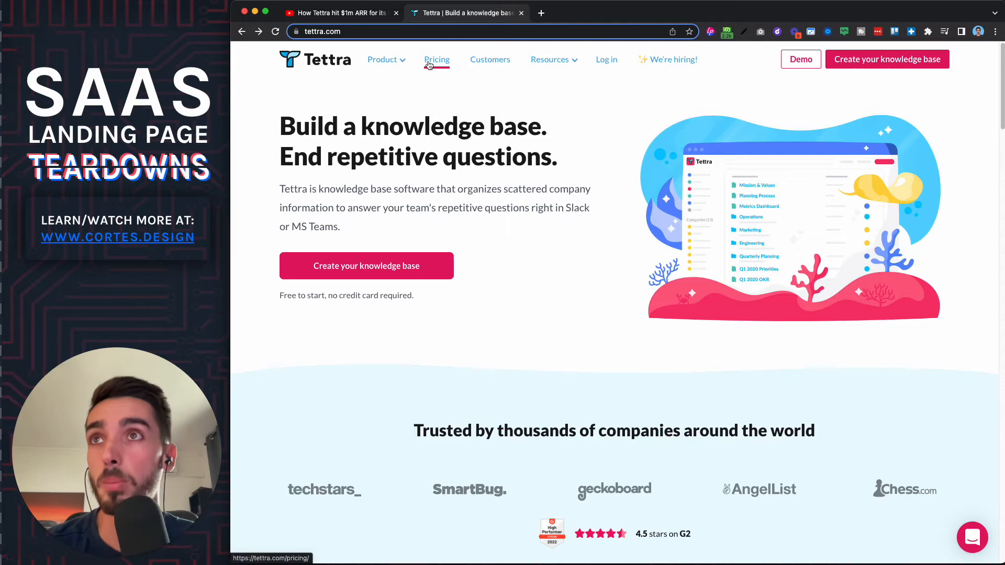
# - Go to Tettra's pricing page listing Starting $0, Scaling $8.33 and Enterprise $16.66 plans
pyautogui.click(436, 58)
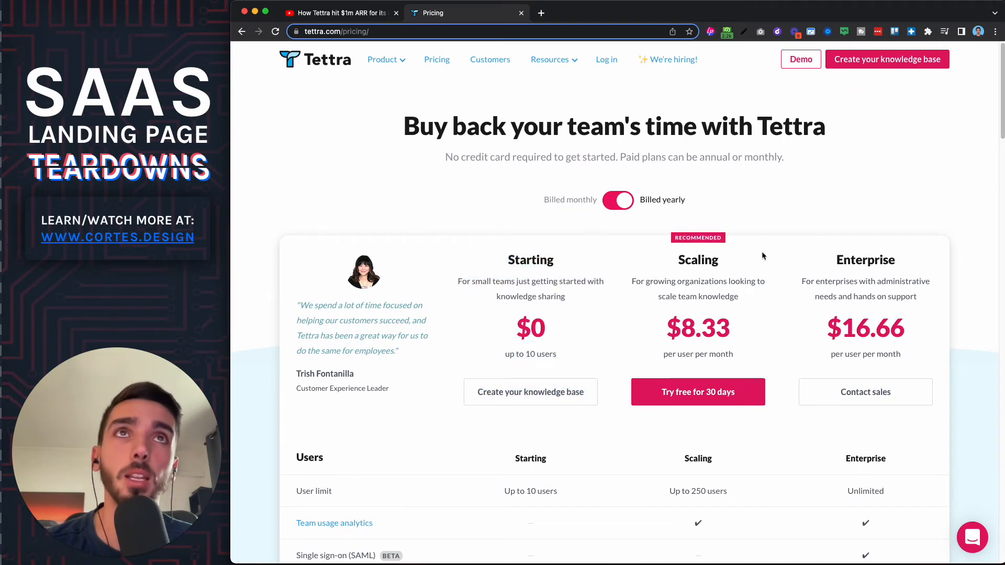
pyautogui.doubleClick(699, 259)
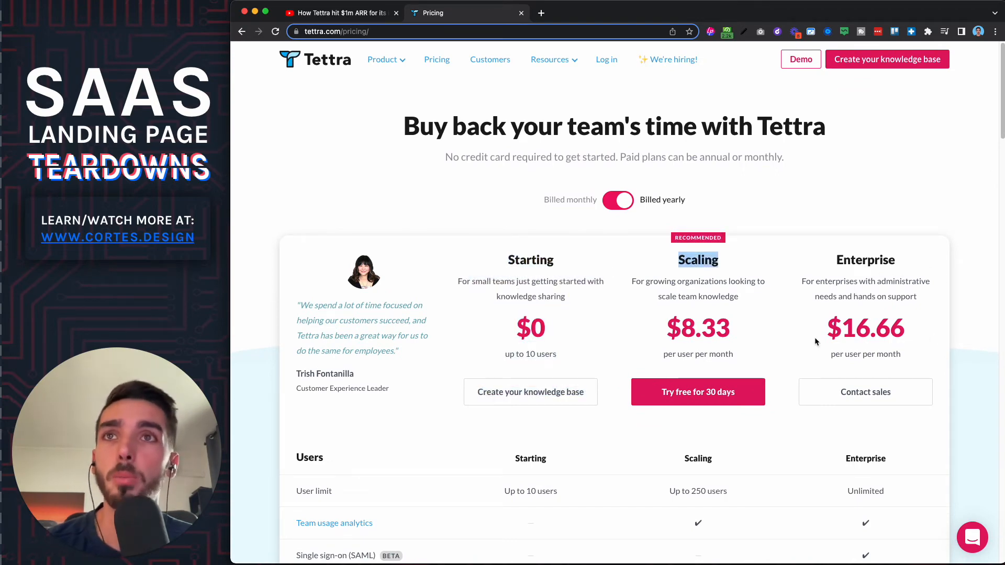
pyautogui.scroll(-3)
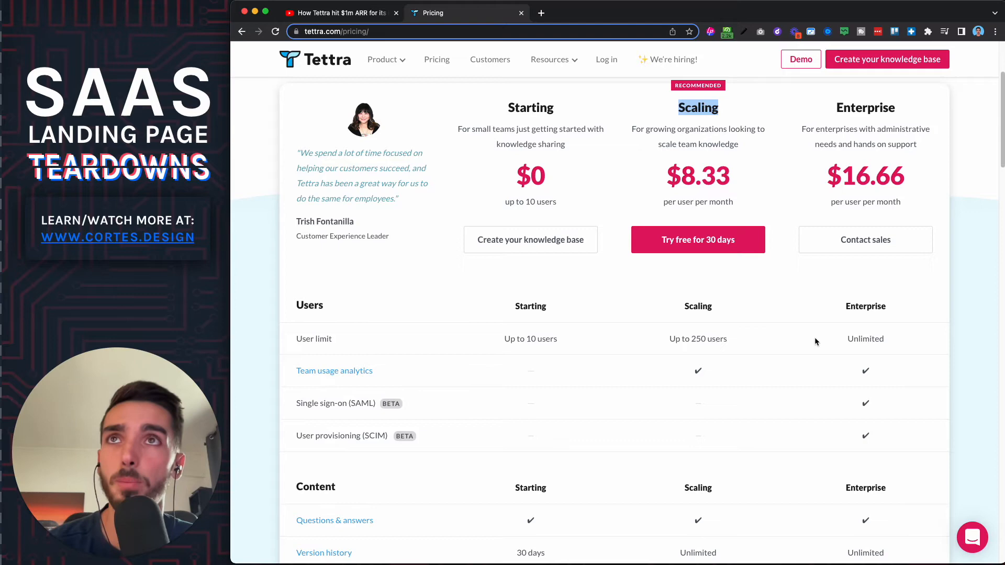
pyautogui.scroll(-3)
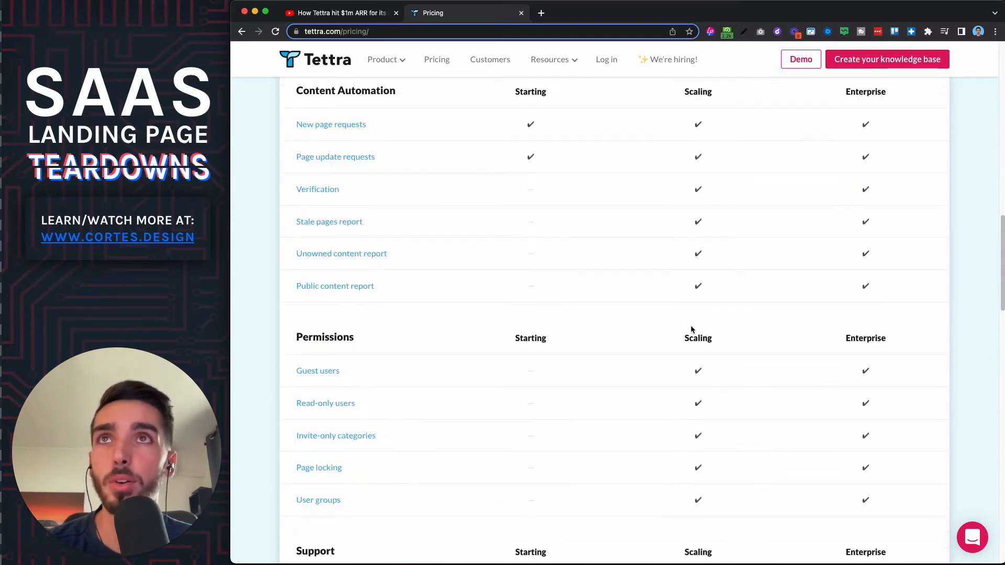
pyautogui.scroll(-3)
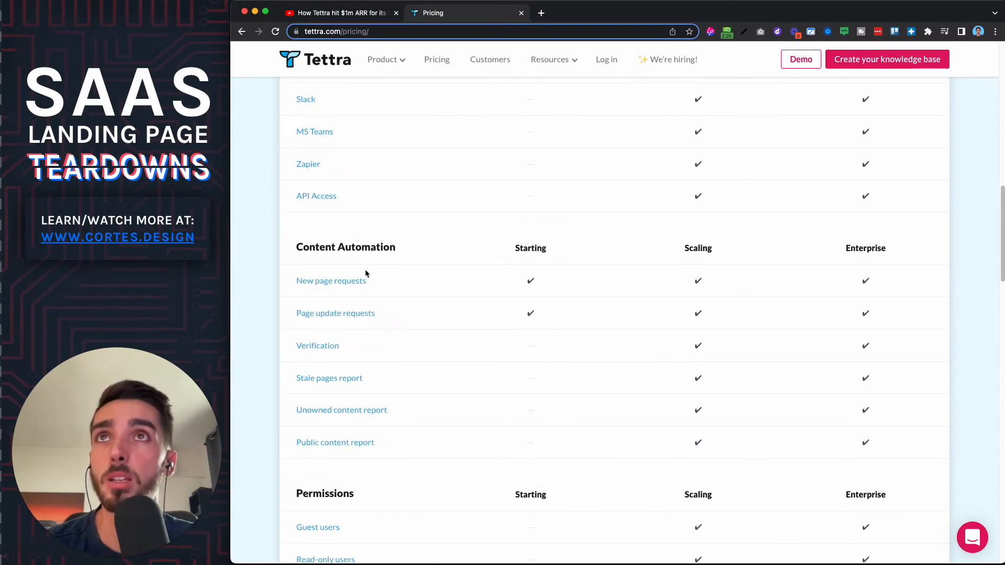
pyautogui.scroll(3)
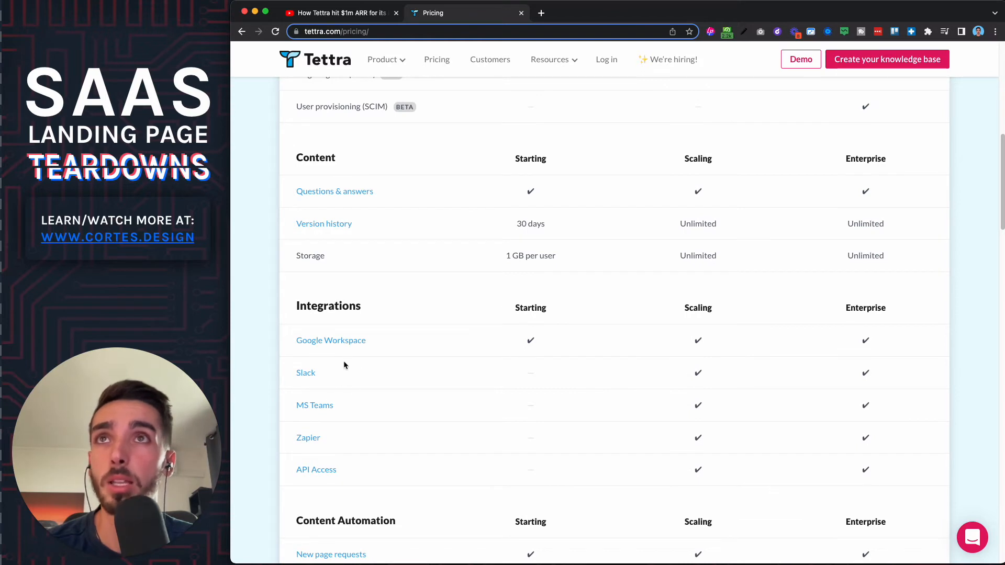
pyautogui.scroll(3)
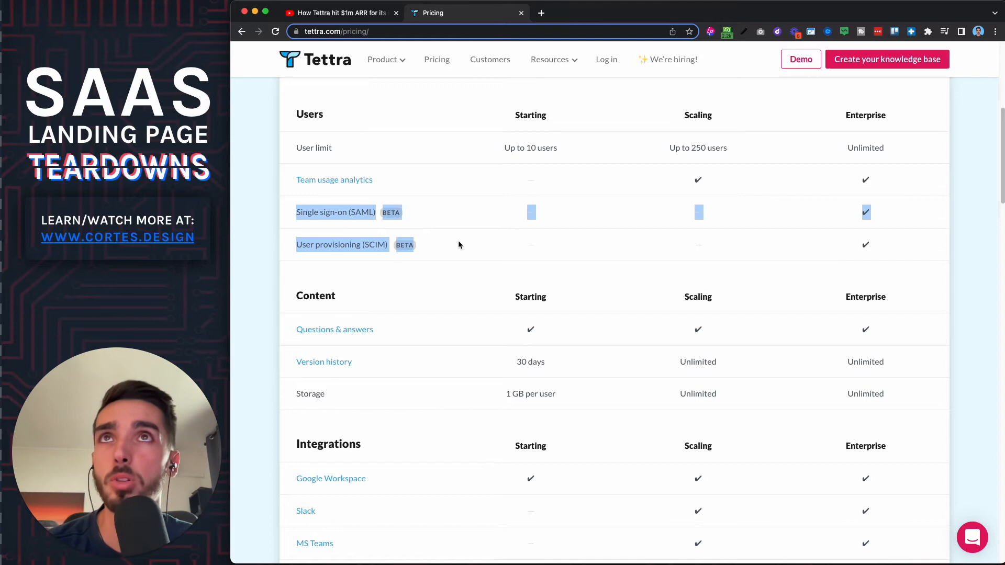
pyautogui.scroll(3)
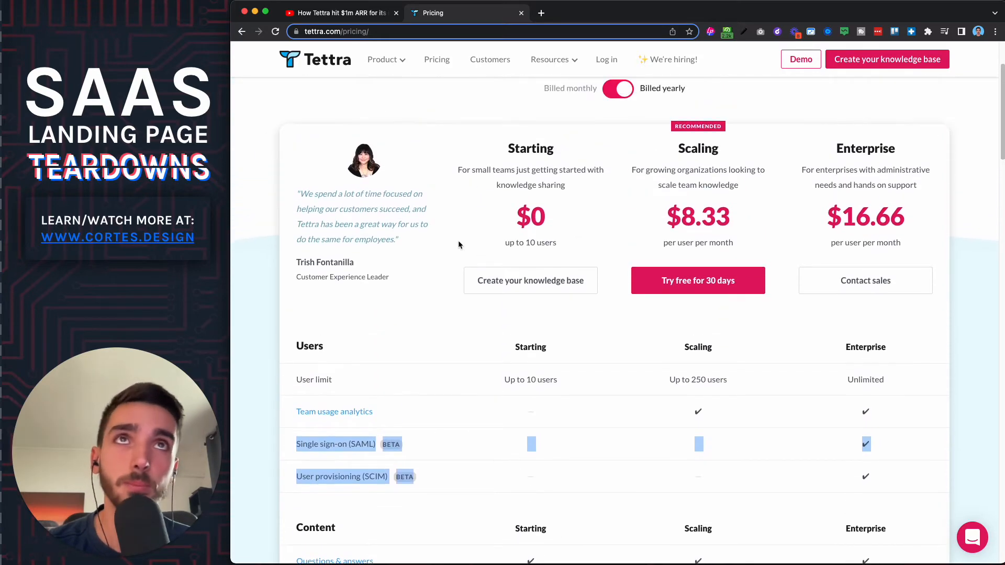
pyautogui.scroll(-3)
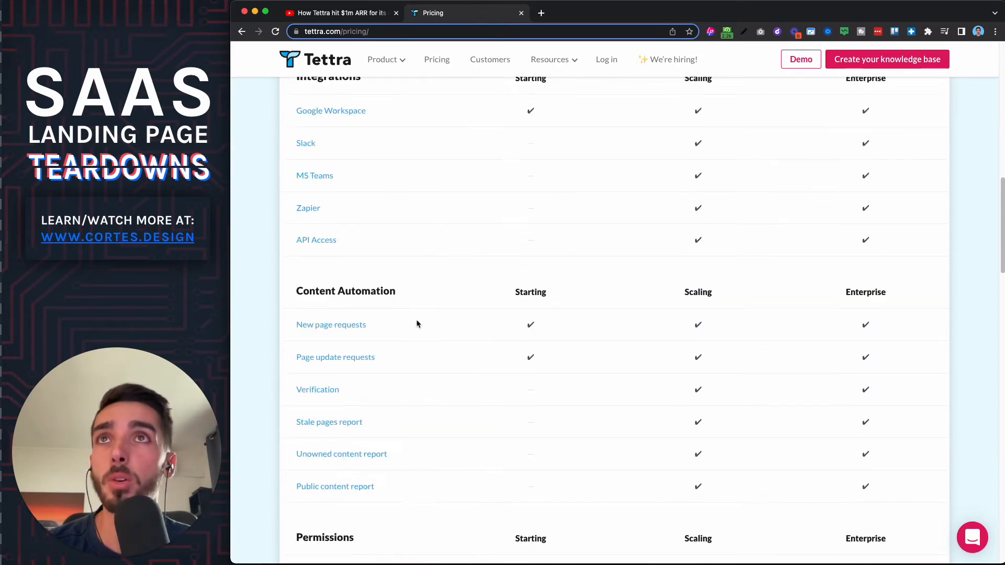
pyautogui.scroll(-3)
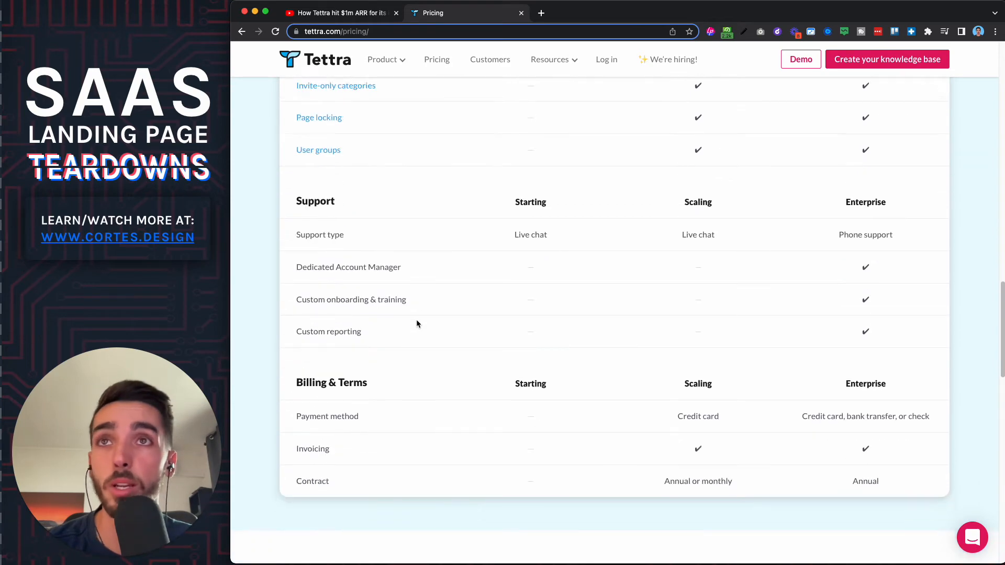
pyautogui.scroll(-3)
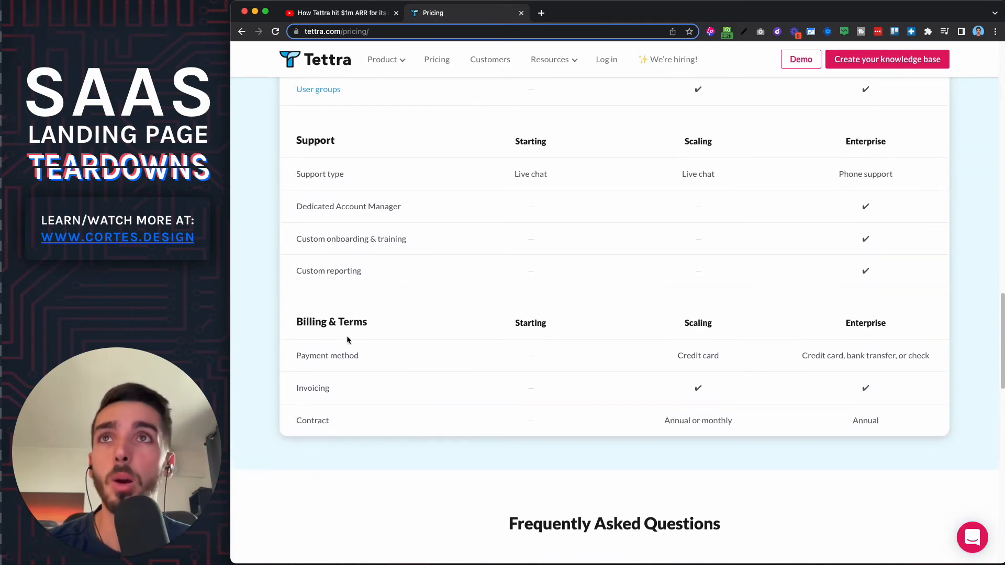
pyautogui.moveTo(395, 363)
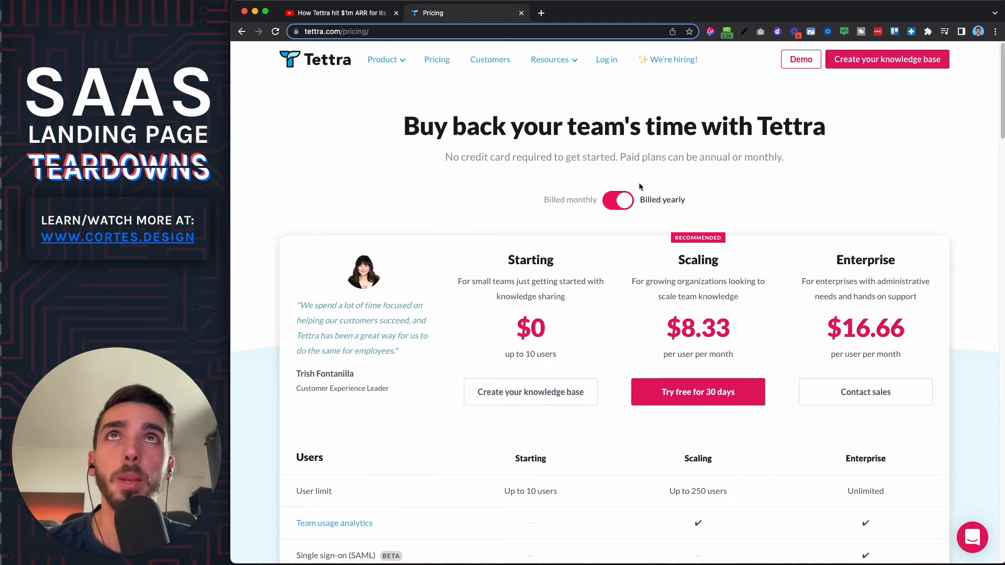
pyautogui.moveTo(527, 175)
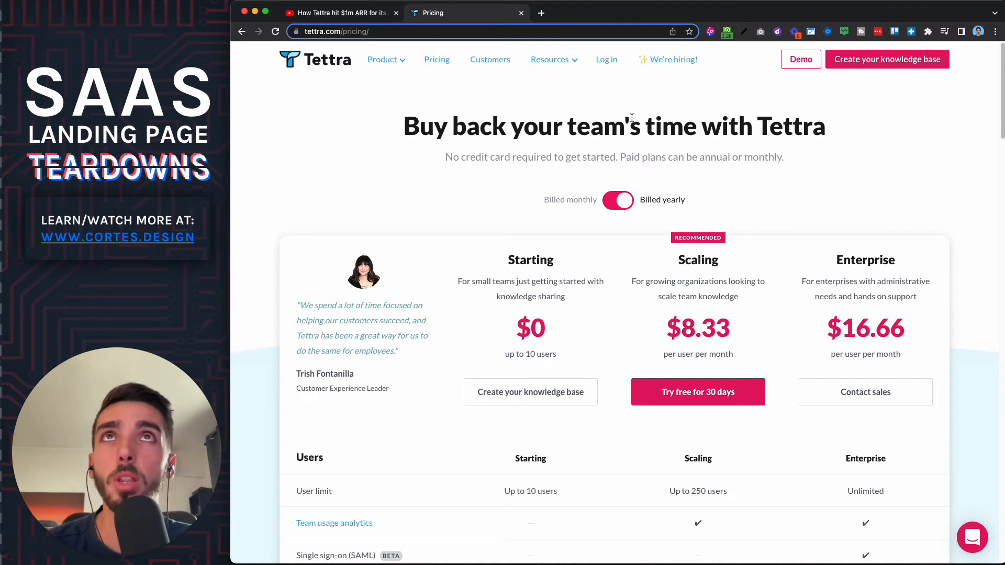
pyautogui.click(550, 58)
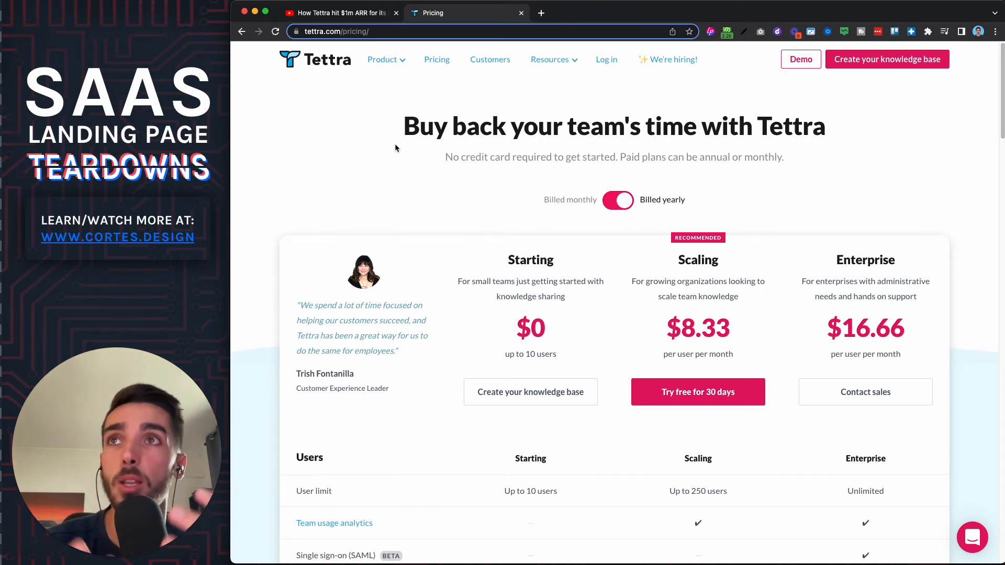
pyautogui.scroll(-3)
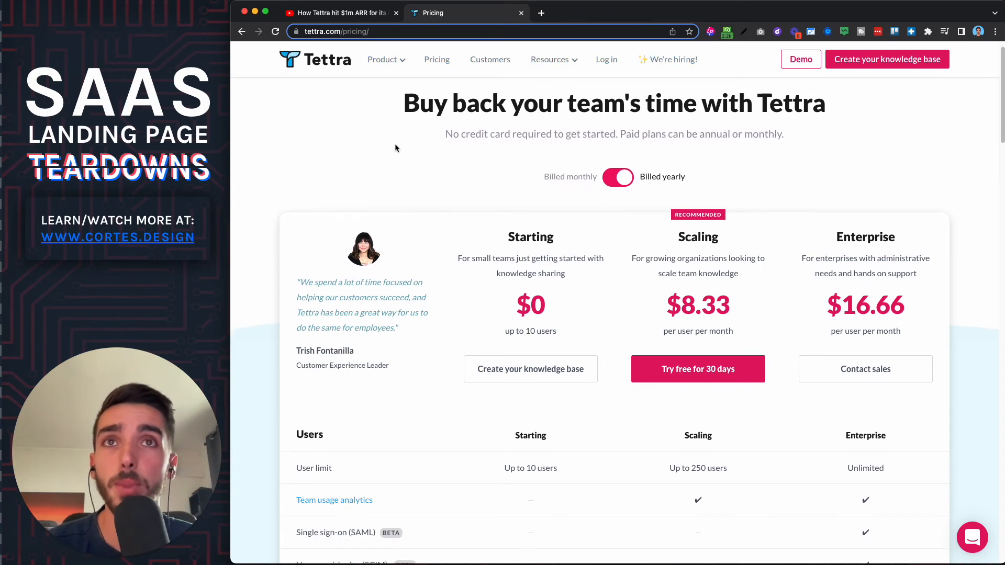
pyautogui.scroll(-3)
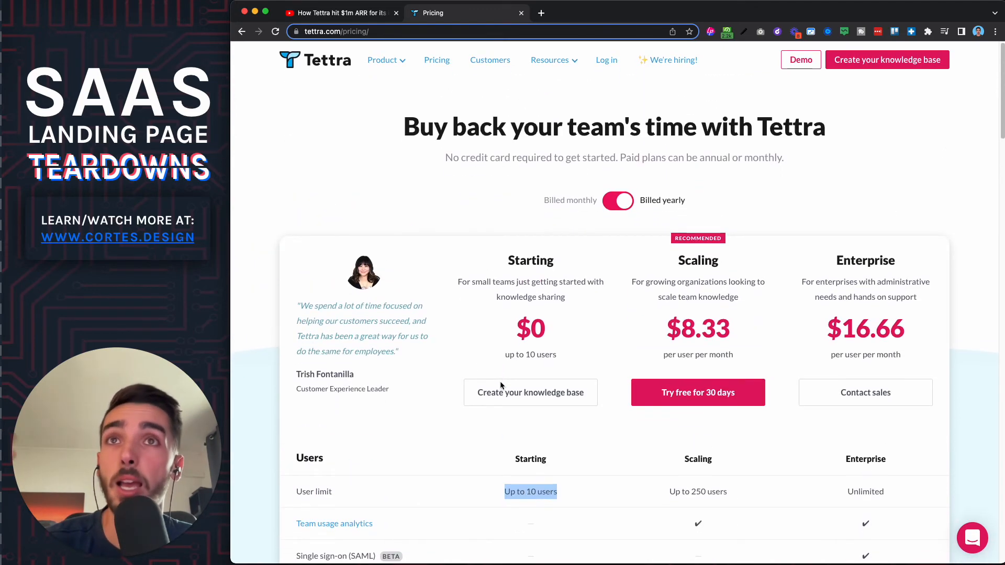
pyautogui.moveTo(530, 392)
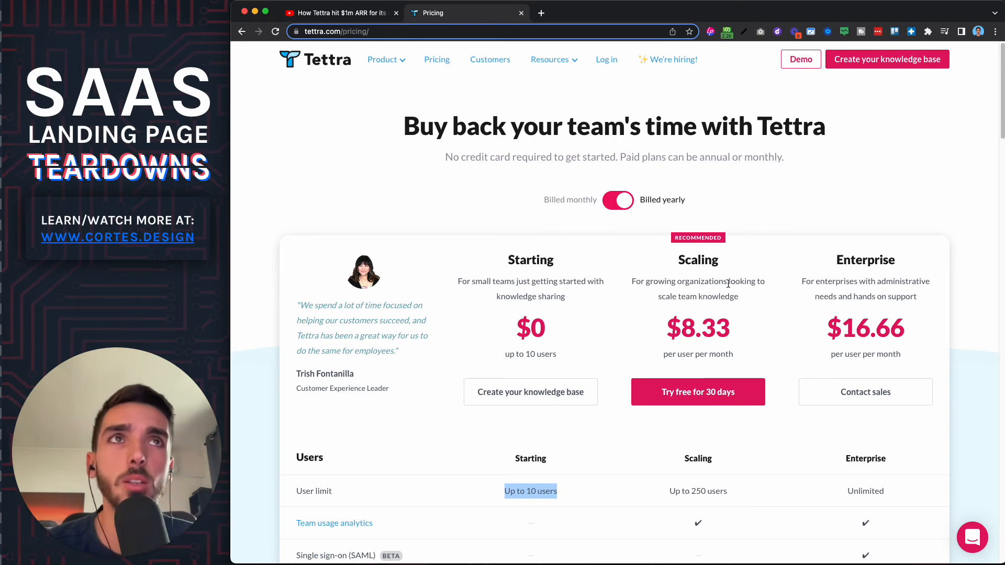
# - Scroll the pricing table briefly, then start a new browser tab for cortes.design
pyautogui.scroll(-3)
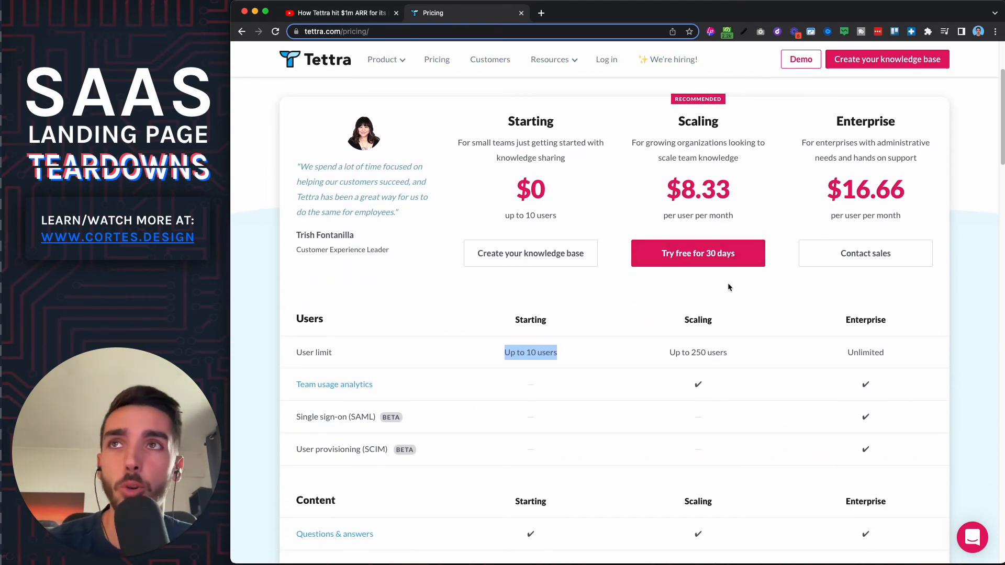
pyautogui.scroll(-3)
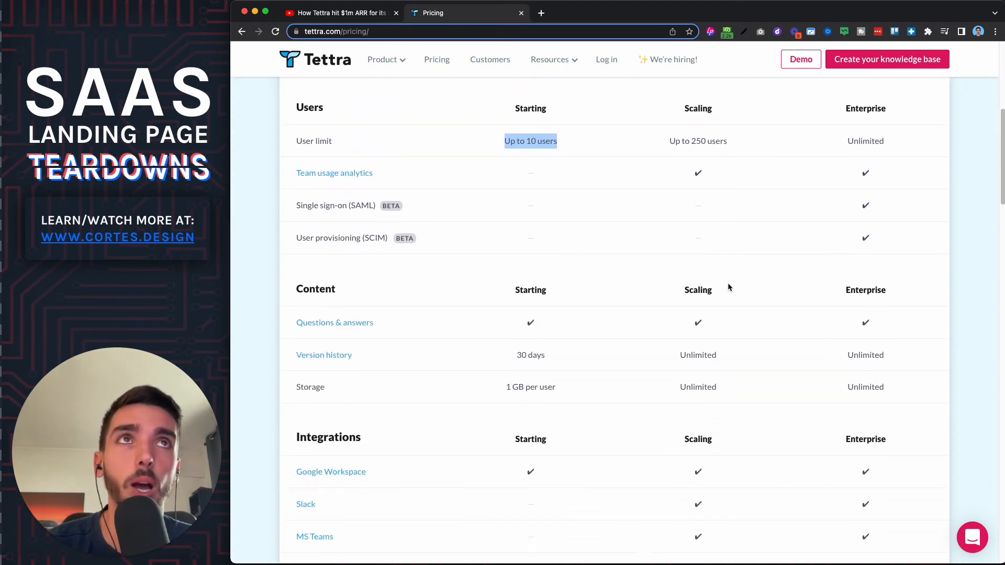
pyautogui.scroll(-3)
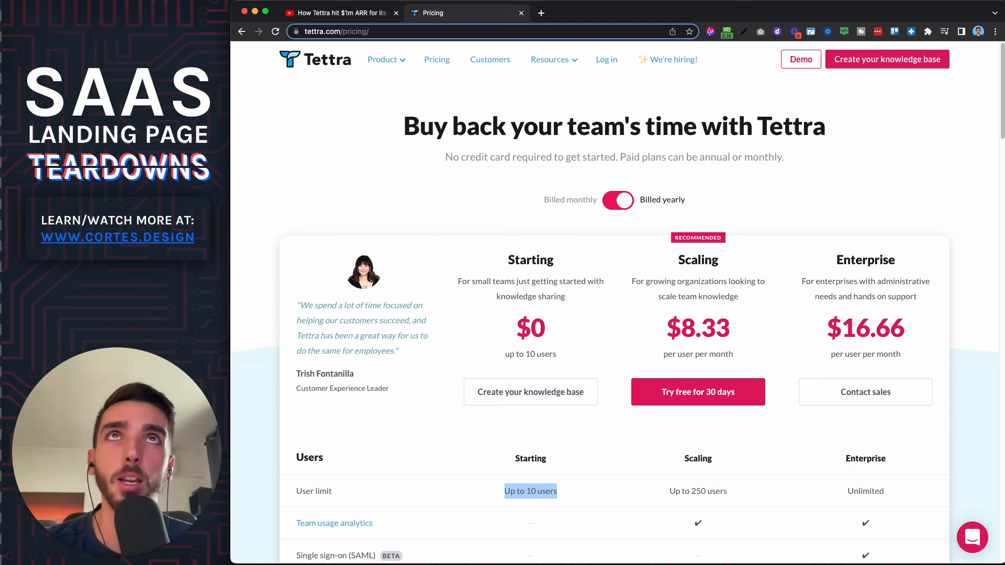
pyautogui.click(666, 13)
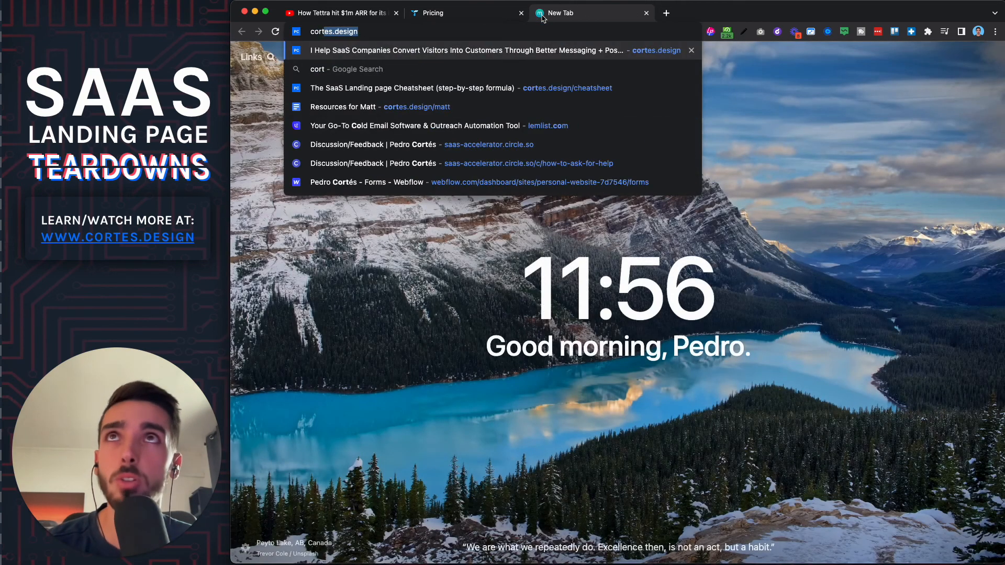
# - Load cortes.design and go to the free strategy session booking page with its intro-call calendar
pyautogui.click(469, 51)
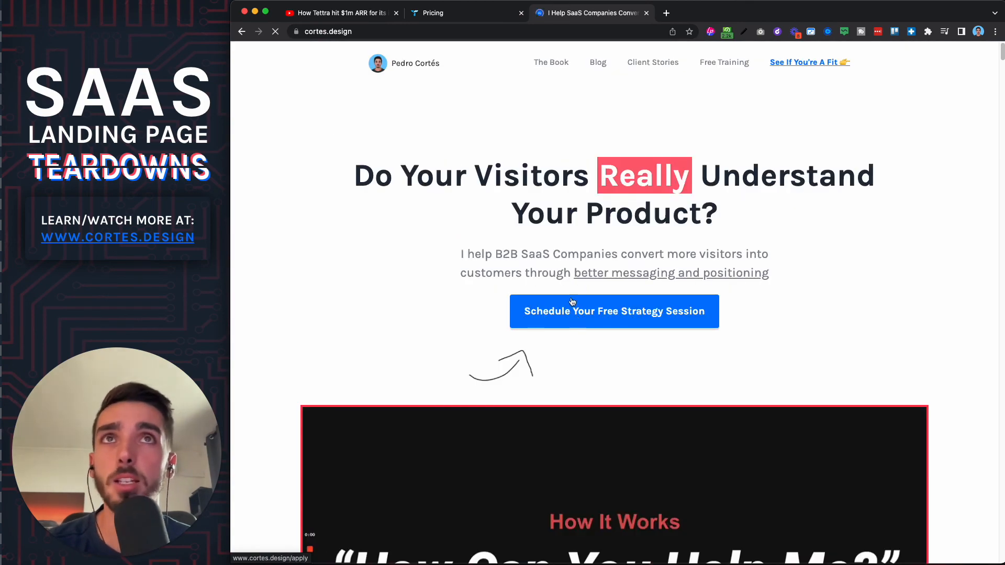
pyautogui.click(614, 312)
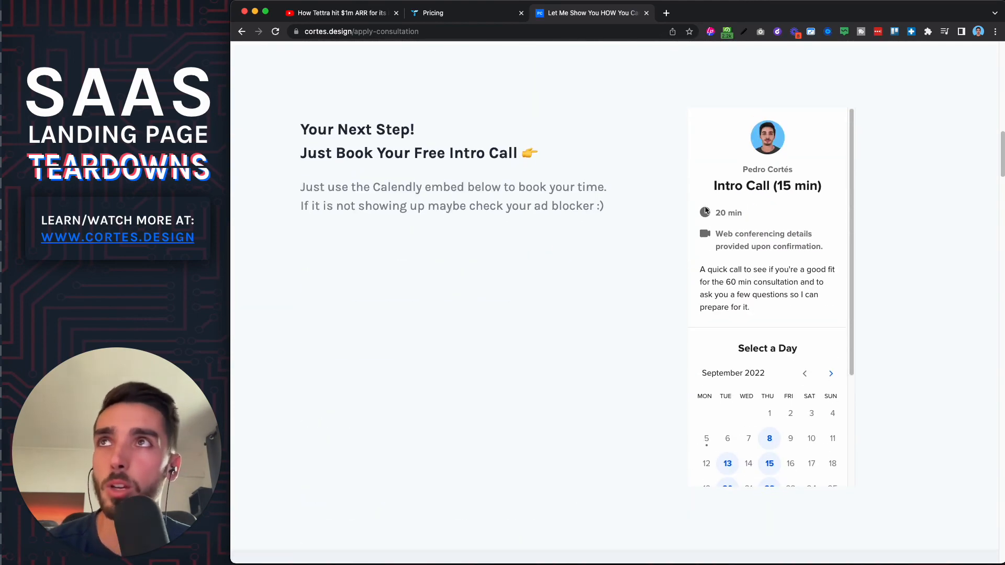
pyautogui.scroll(-3)
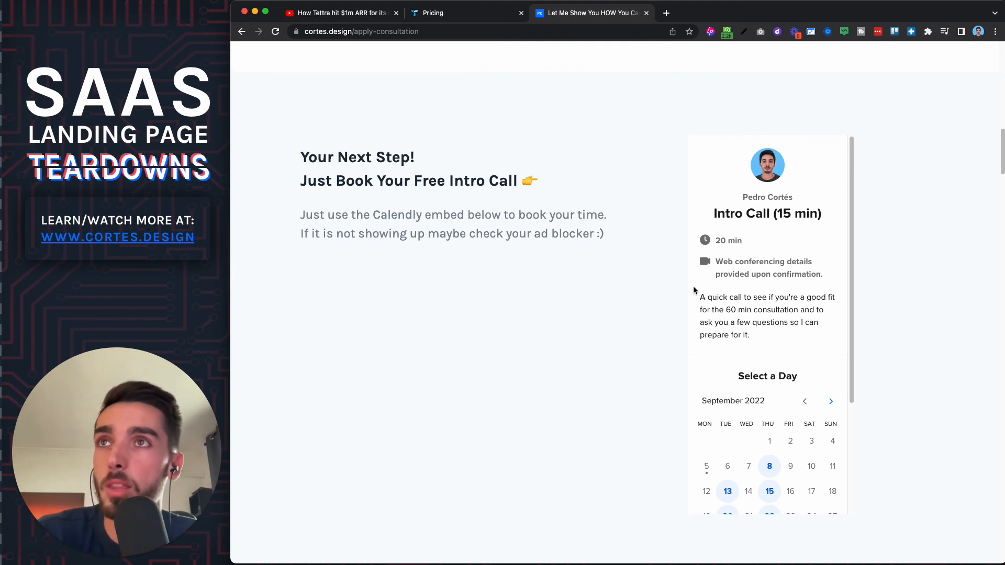
pyautogui.moveTo(566, 311)
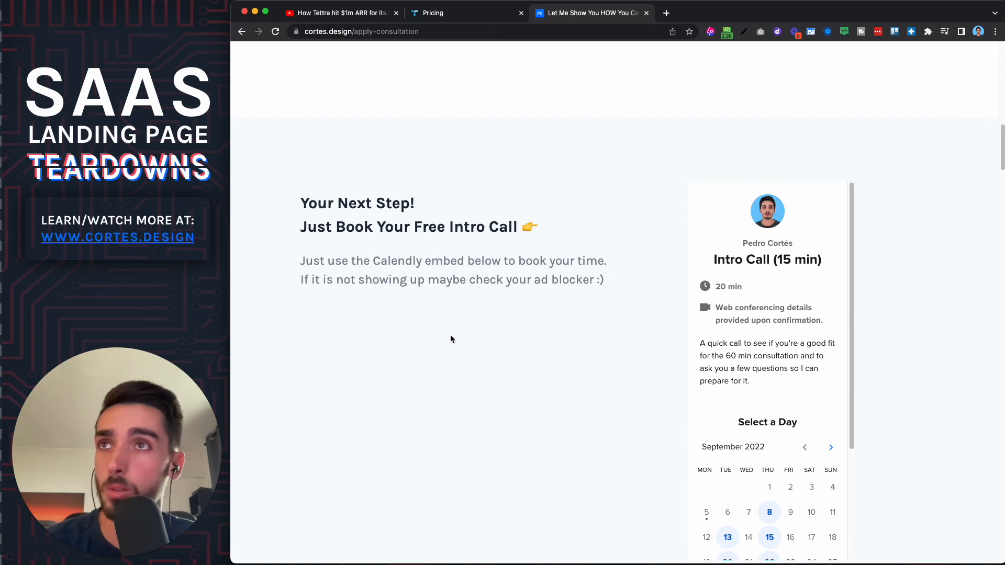
pyautogui.scroll(3)
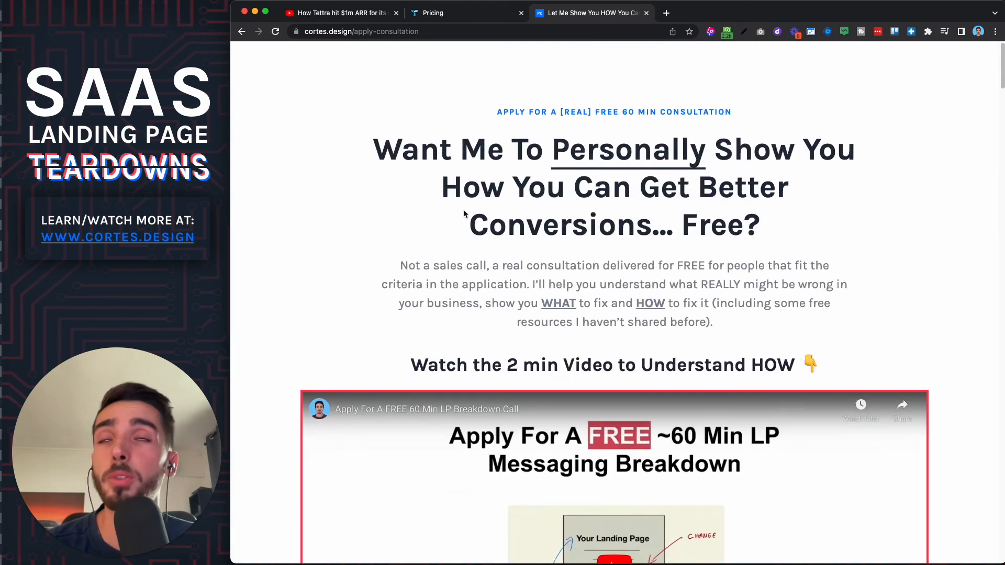
pyautogui.moveTo(422, 242)
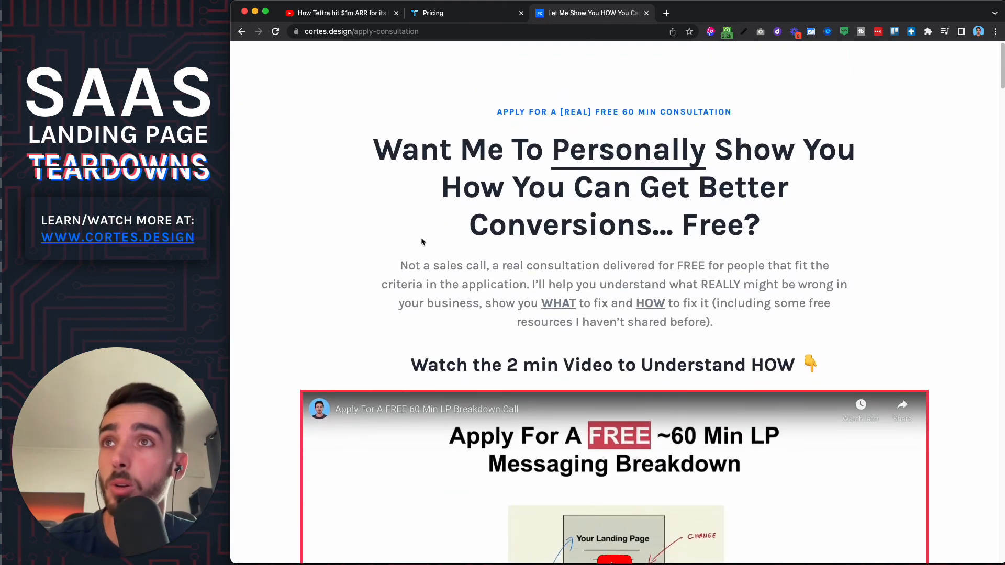